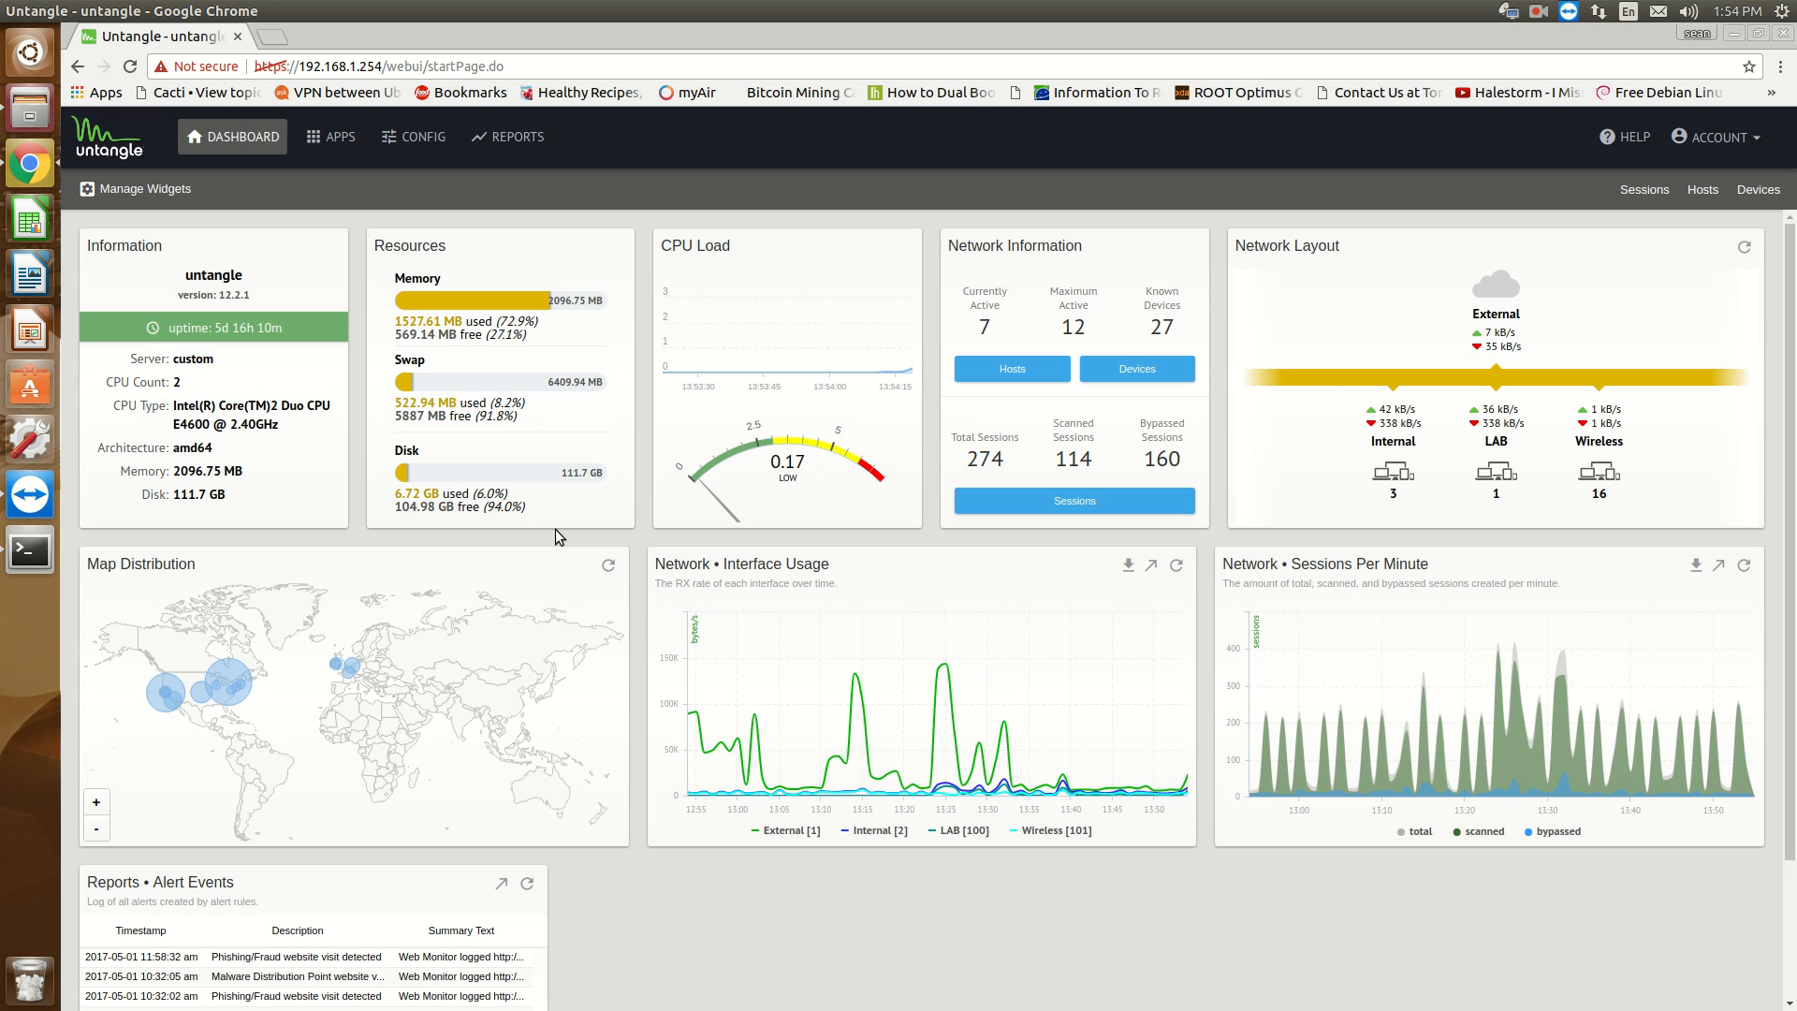
mouse_move(629, 496)
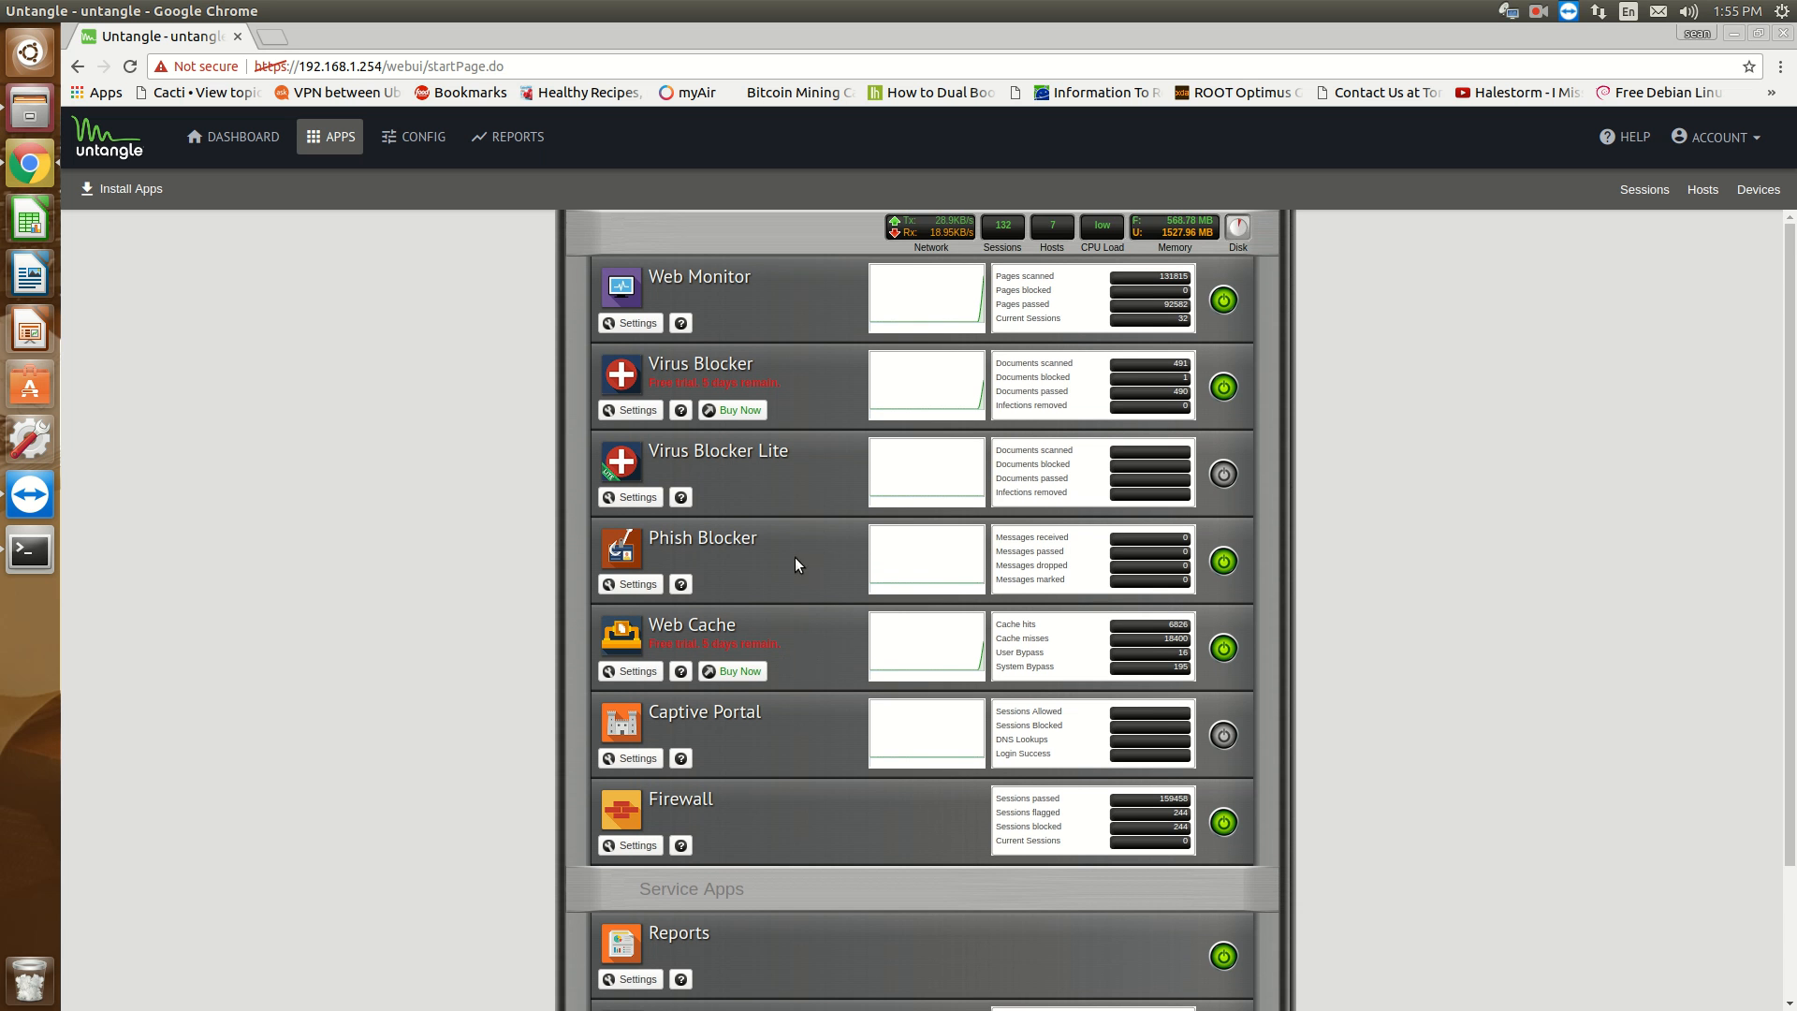
Show the Firewall app's rules list with its five rules, including the DNS restriction.
click(629, 845)
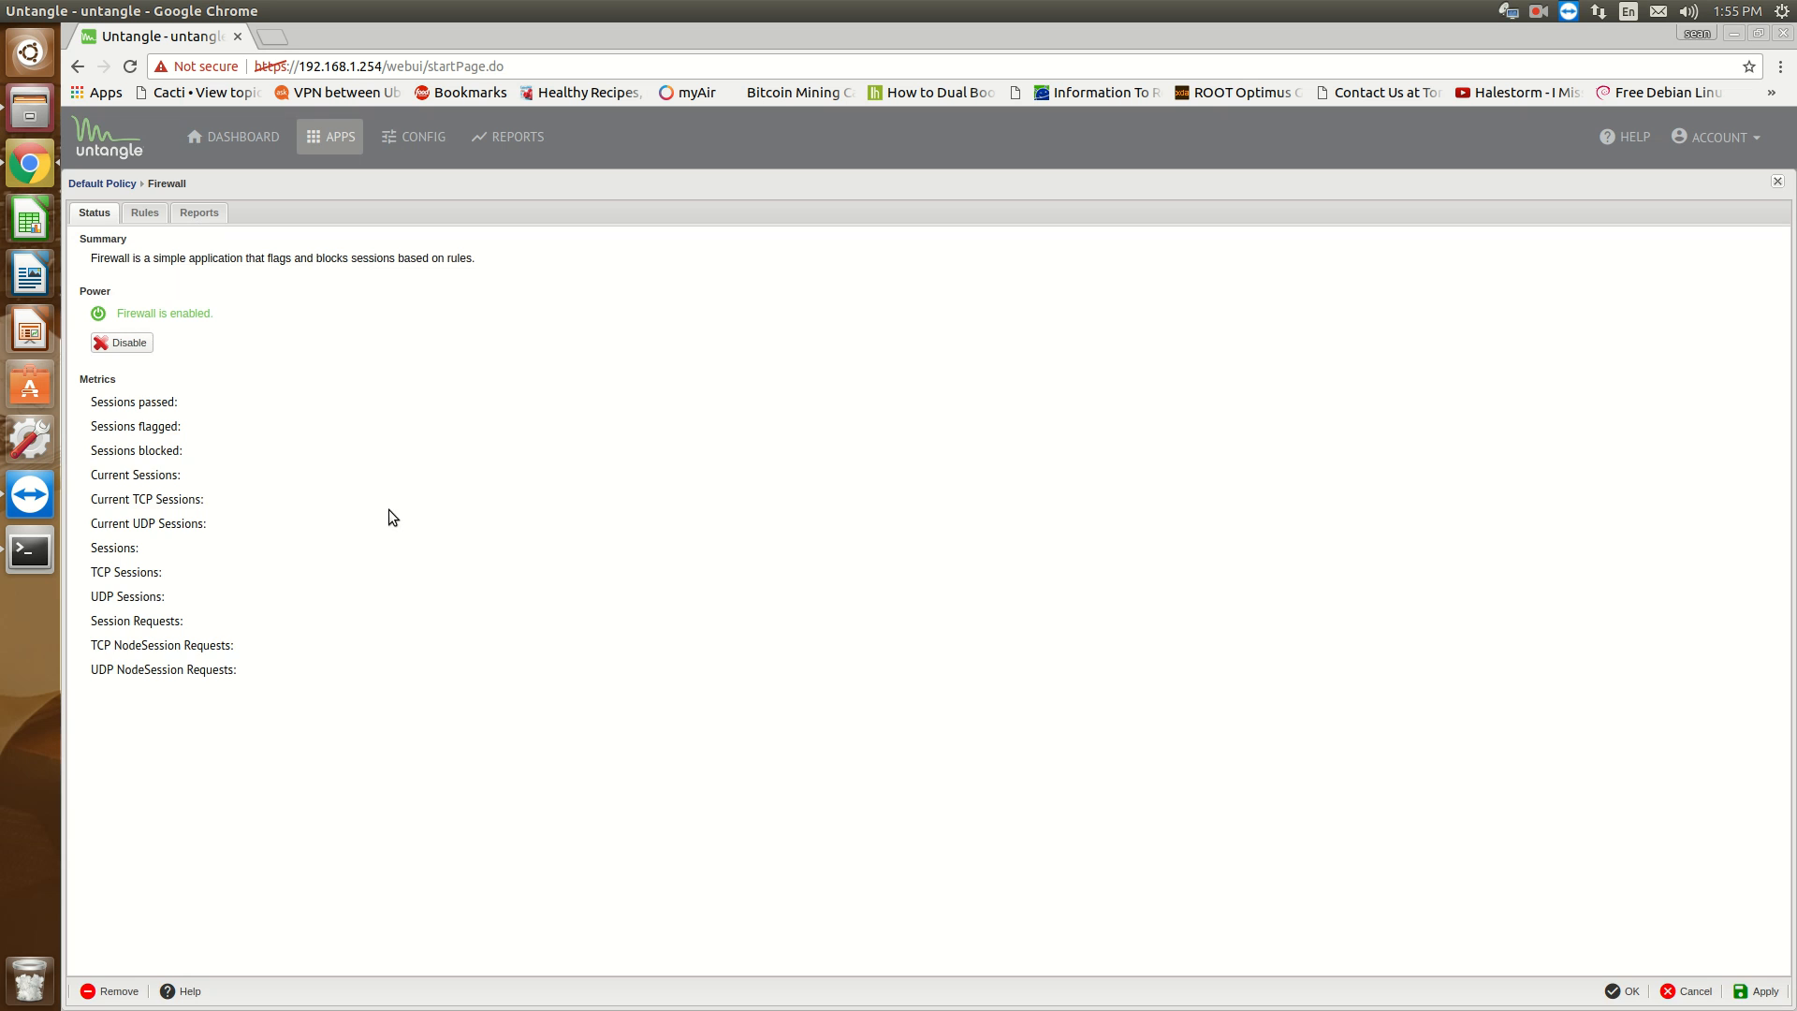
click(144, 213)
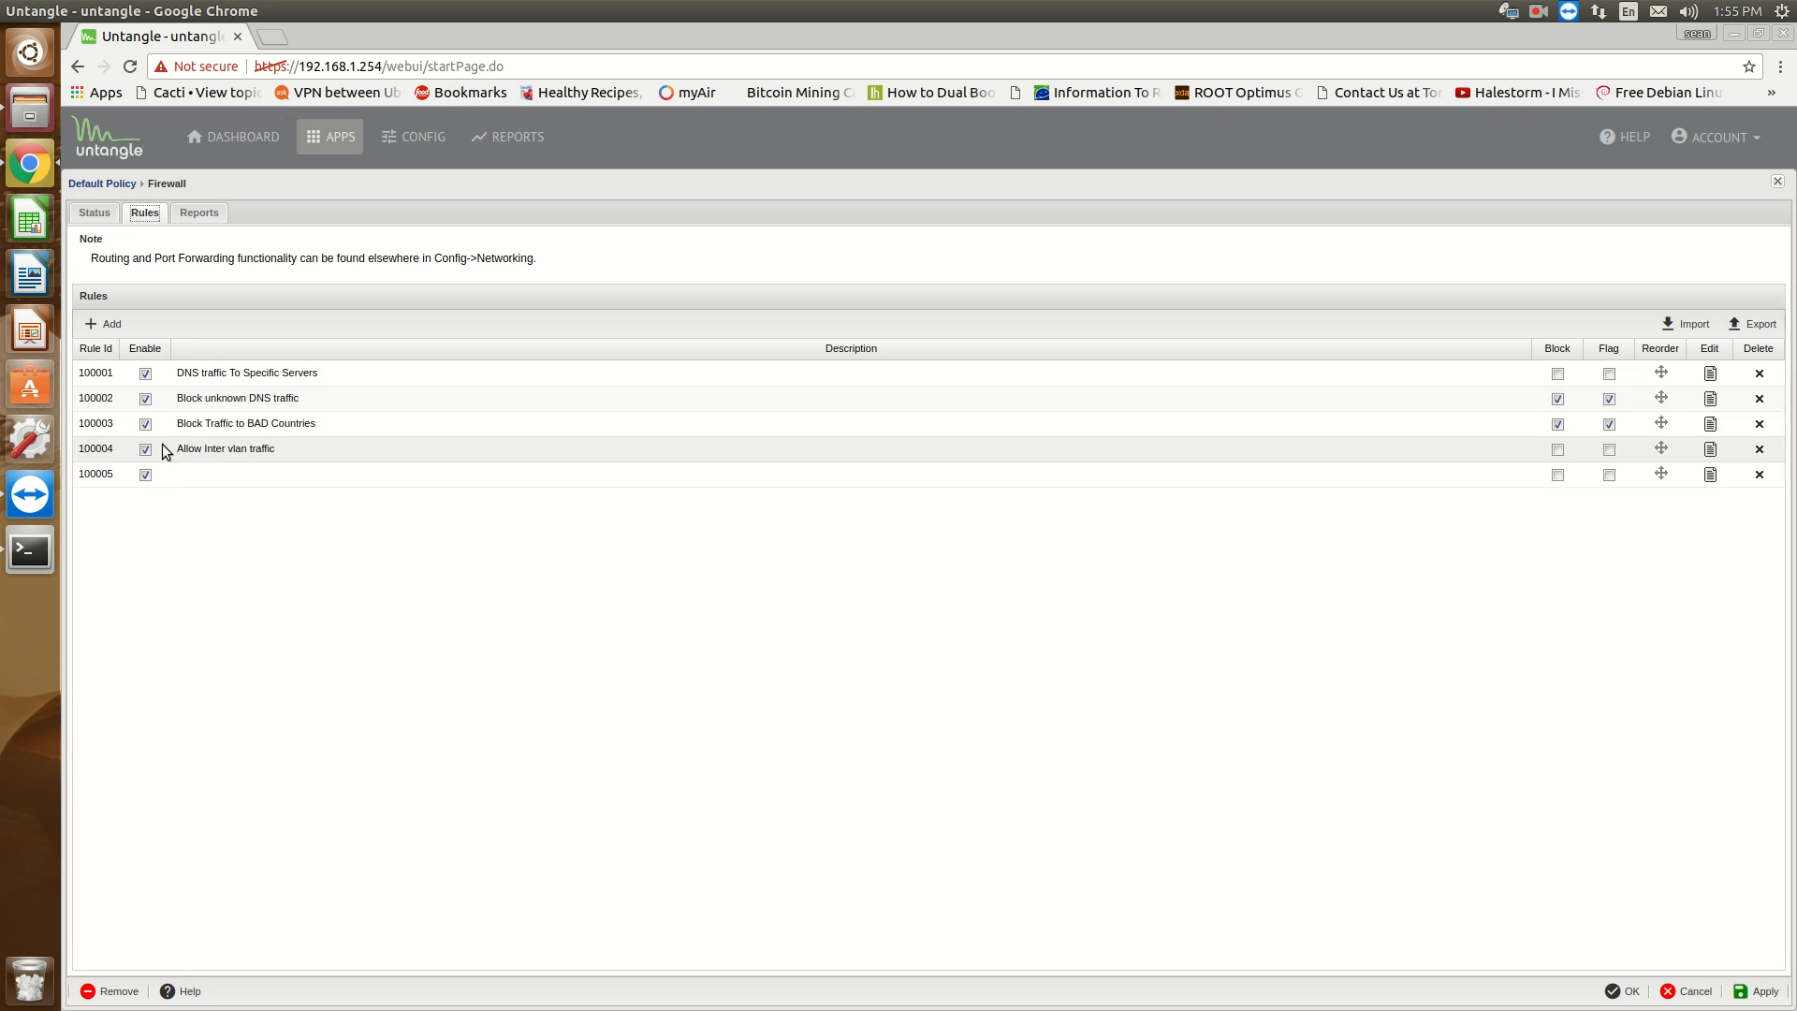
mouse_move(328, 371)
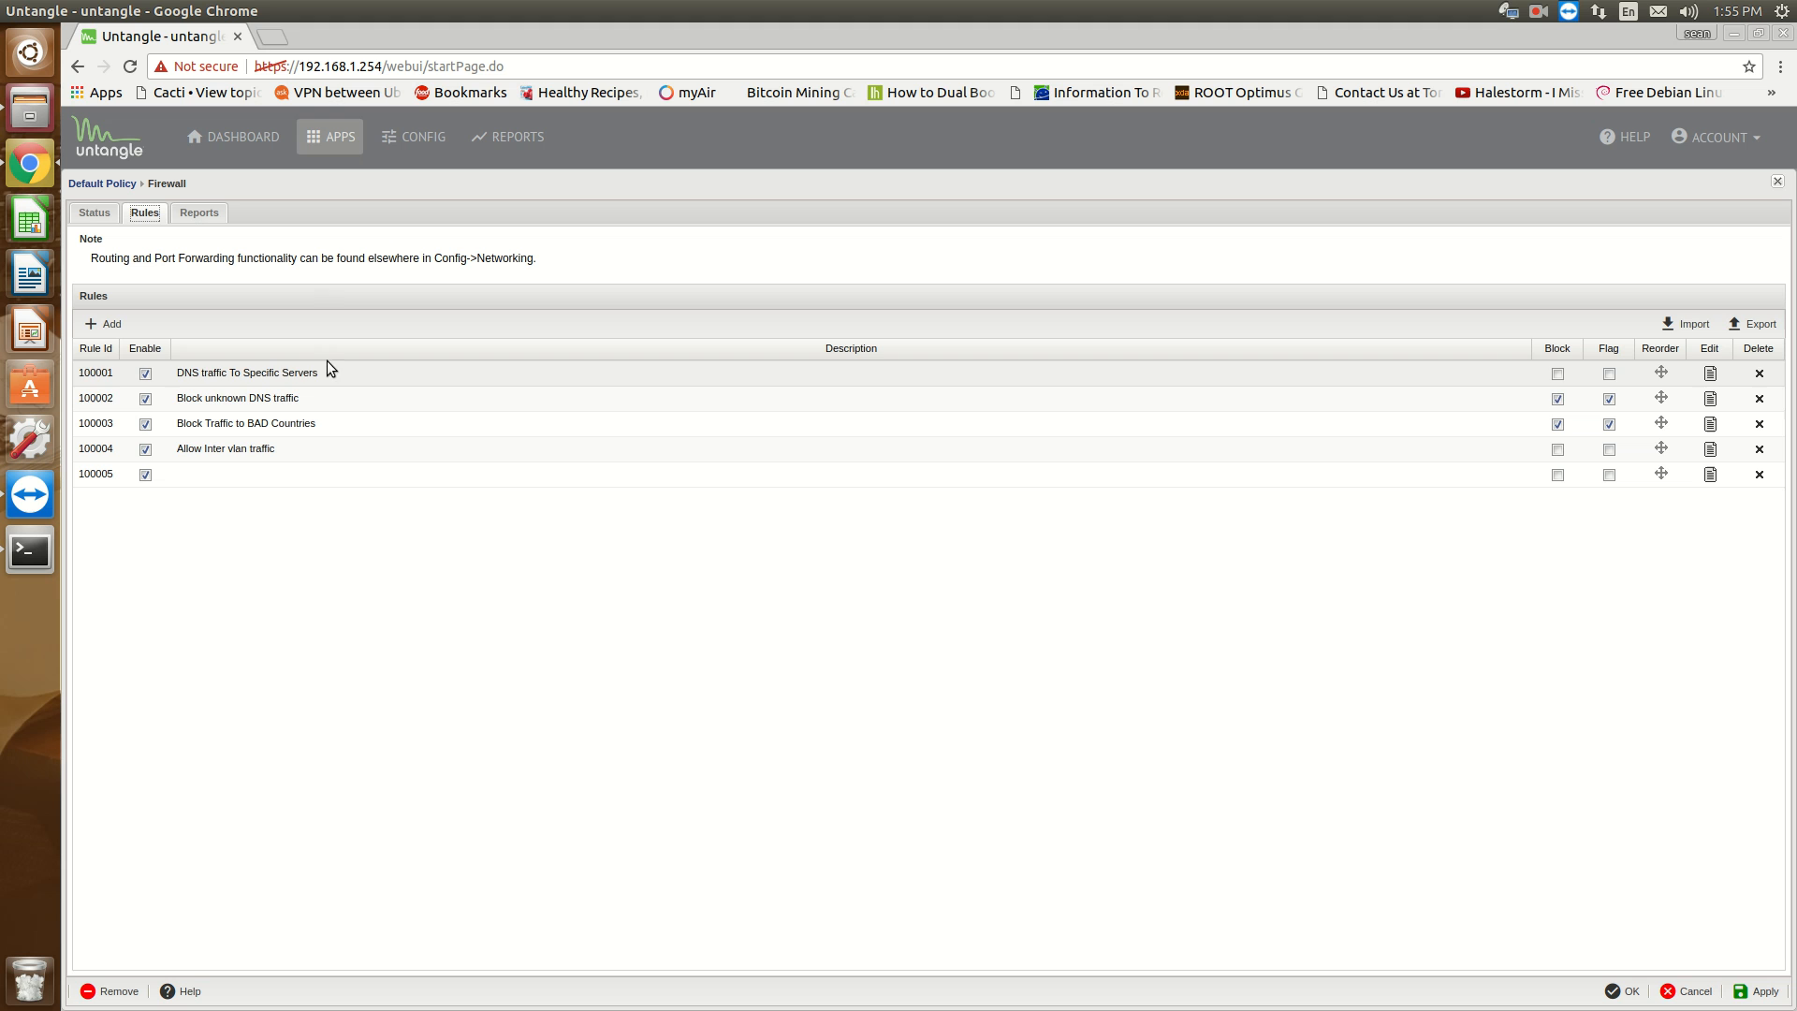
mouse_move(335, 378)
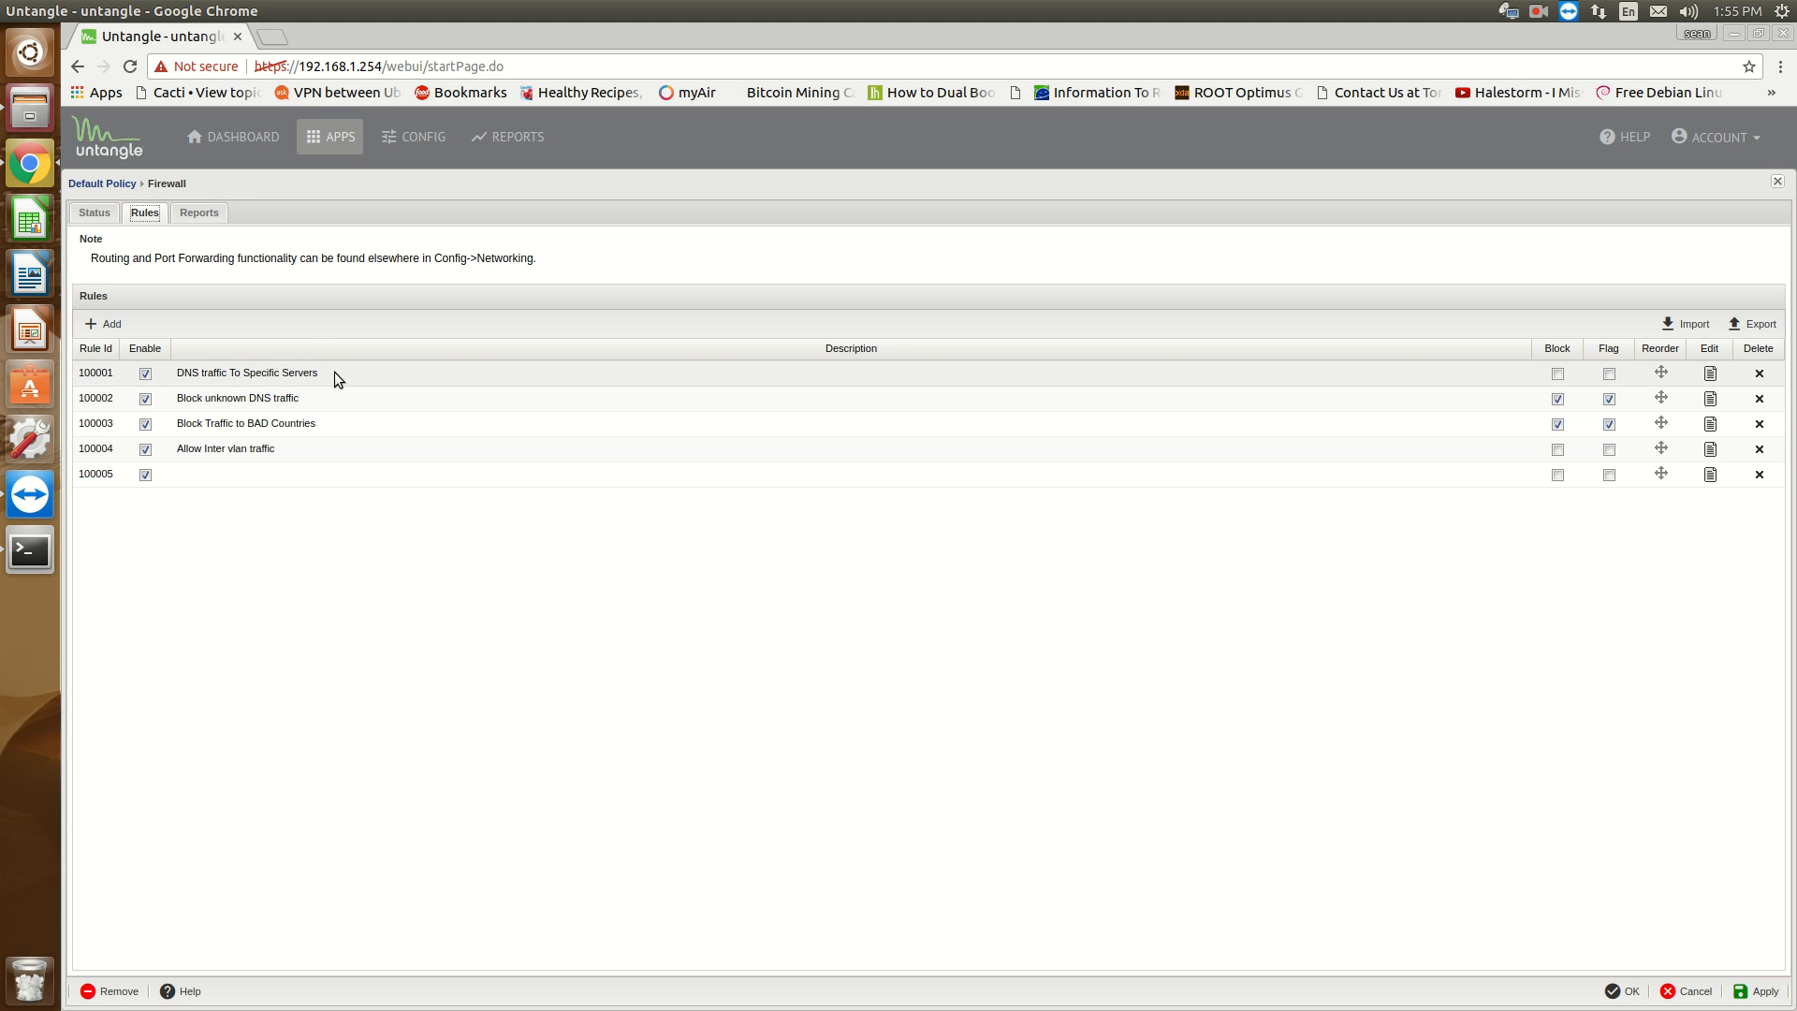
mouse_move(309, 386)
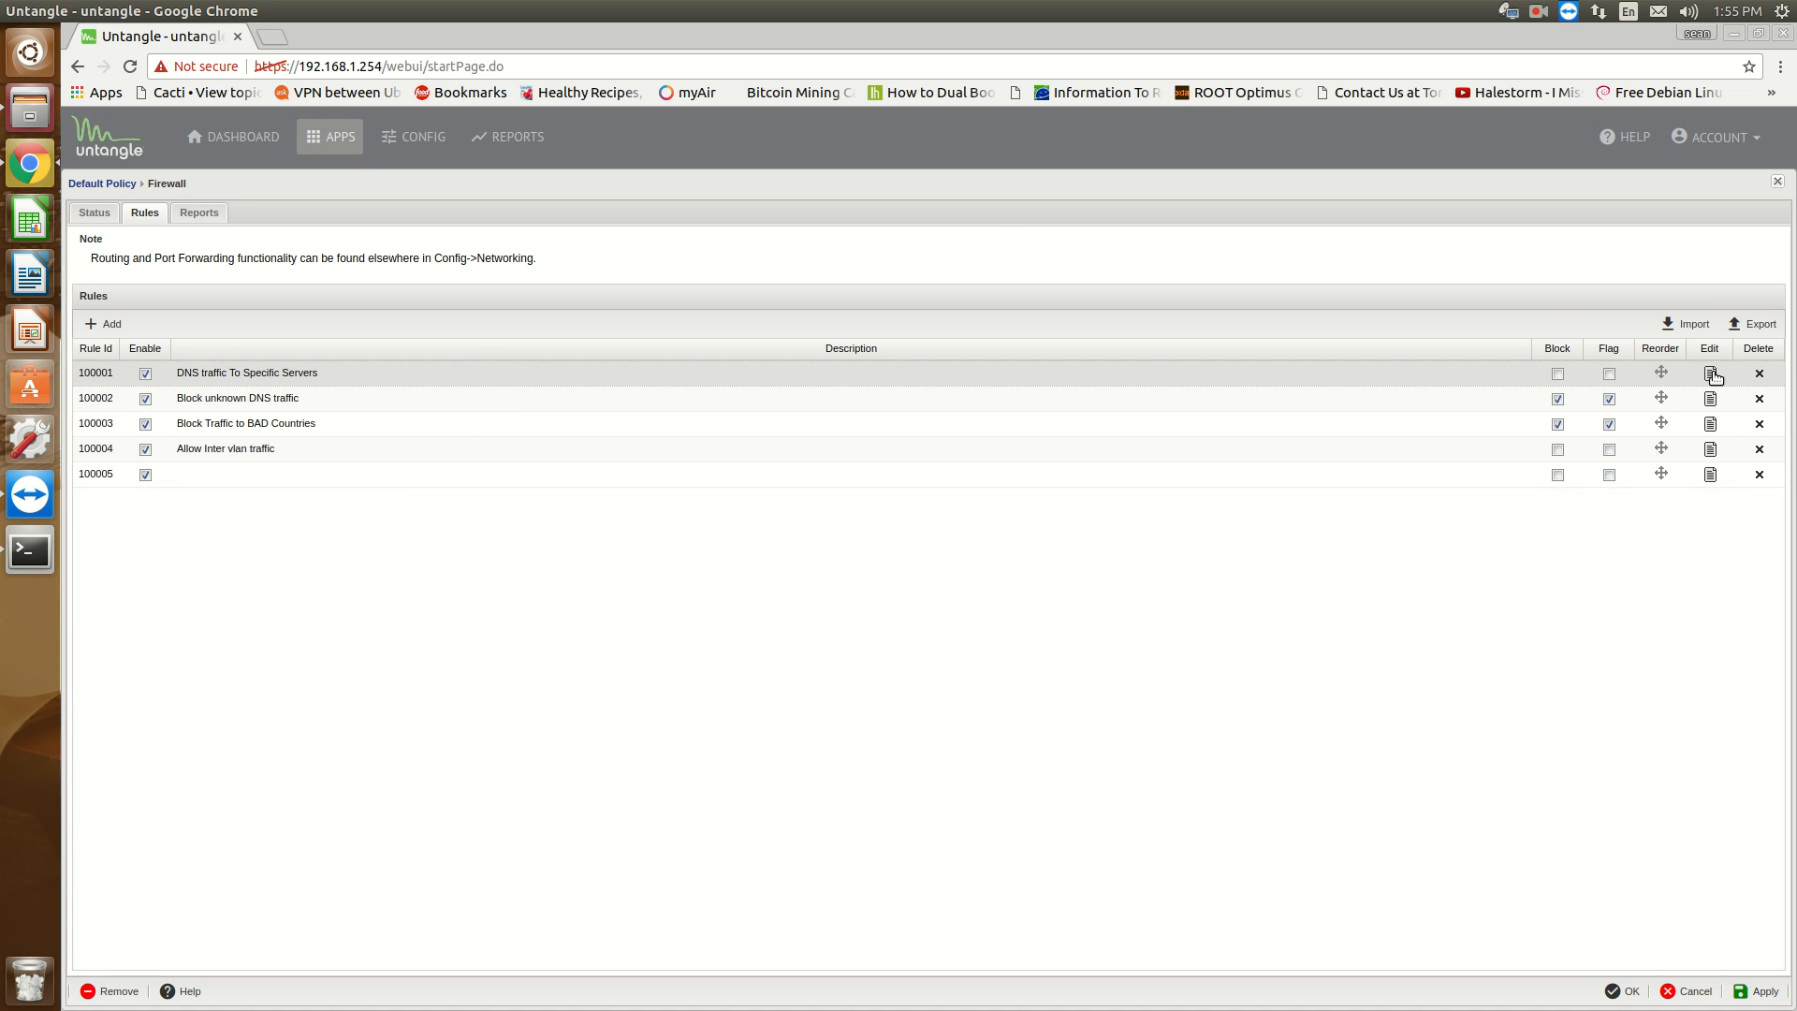
click(1711, 375)
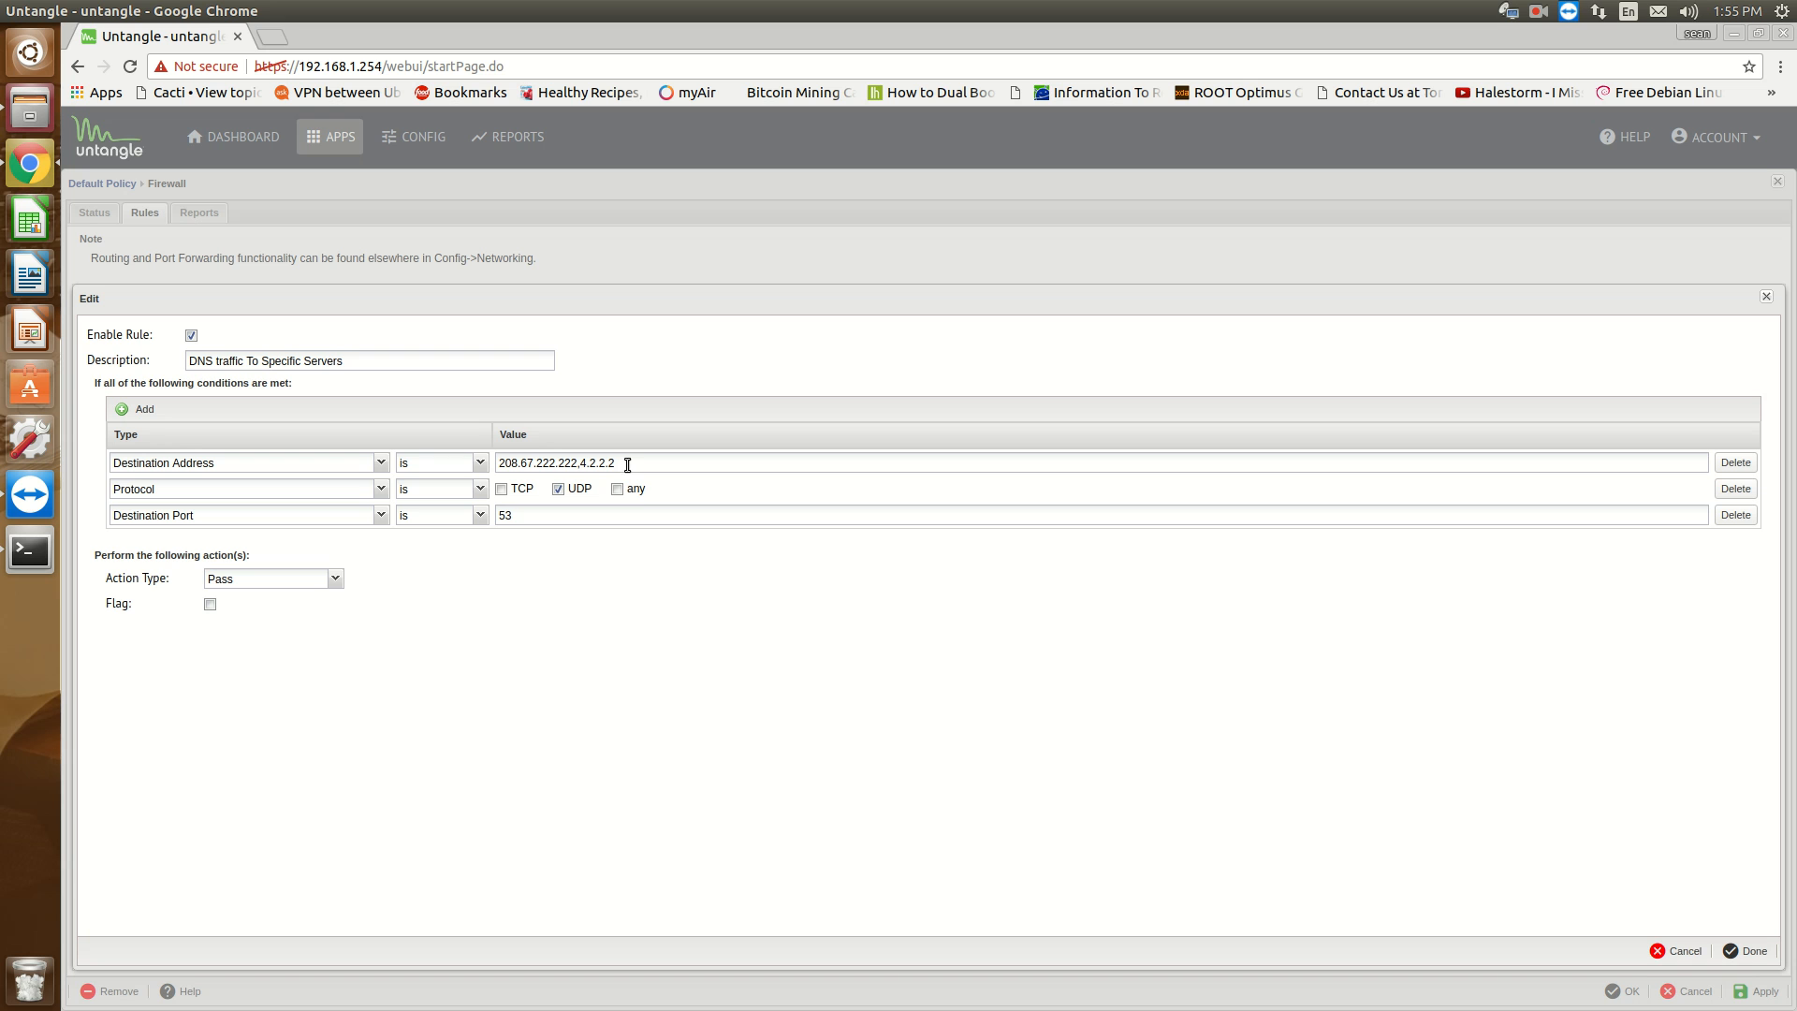
mouse_move(518, 516)
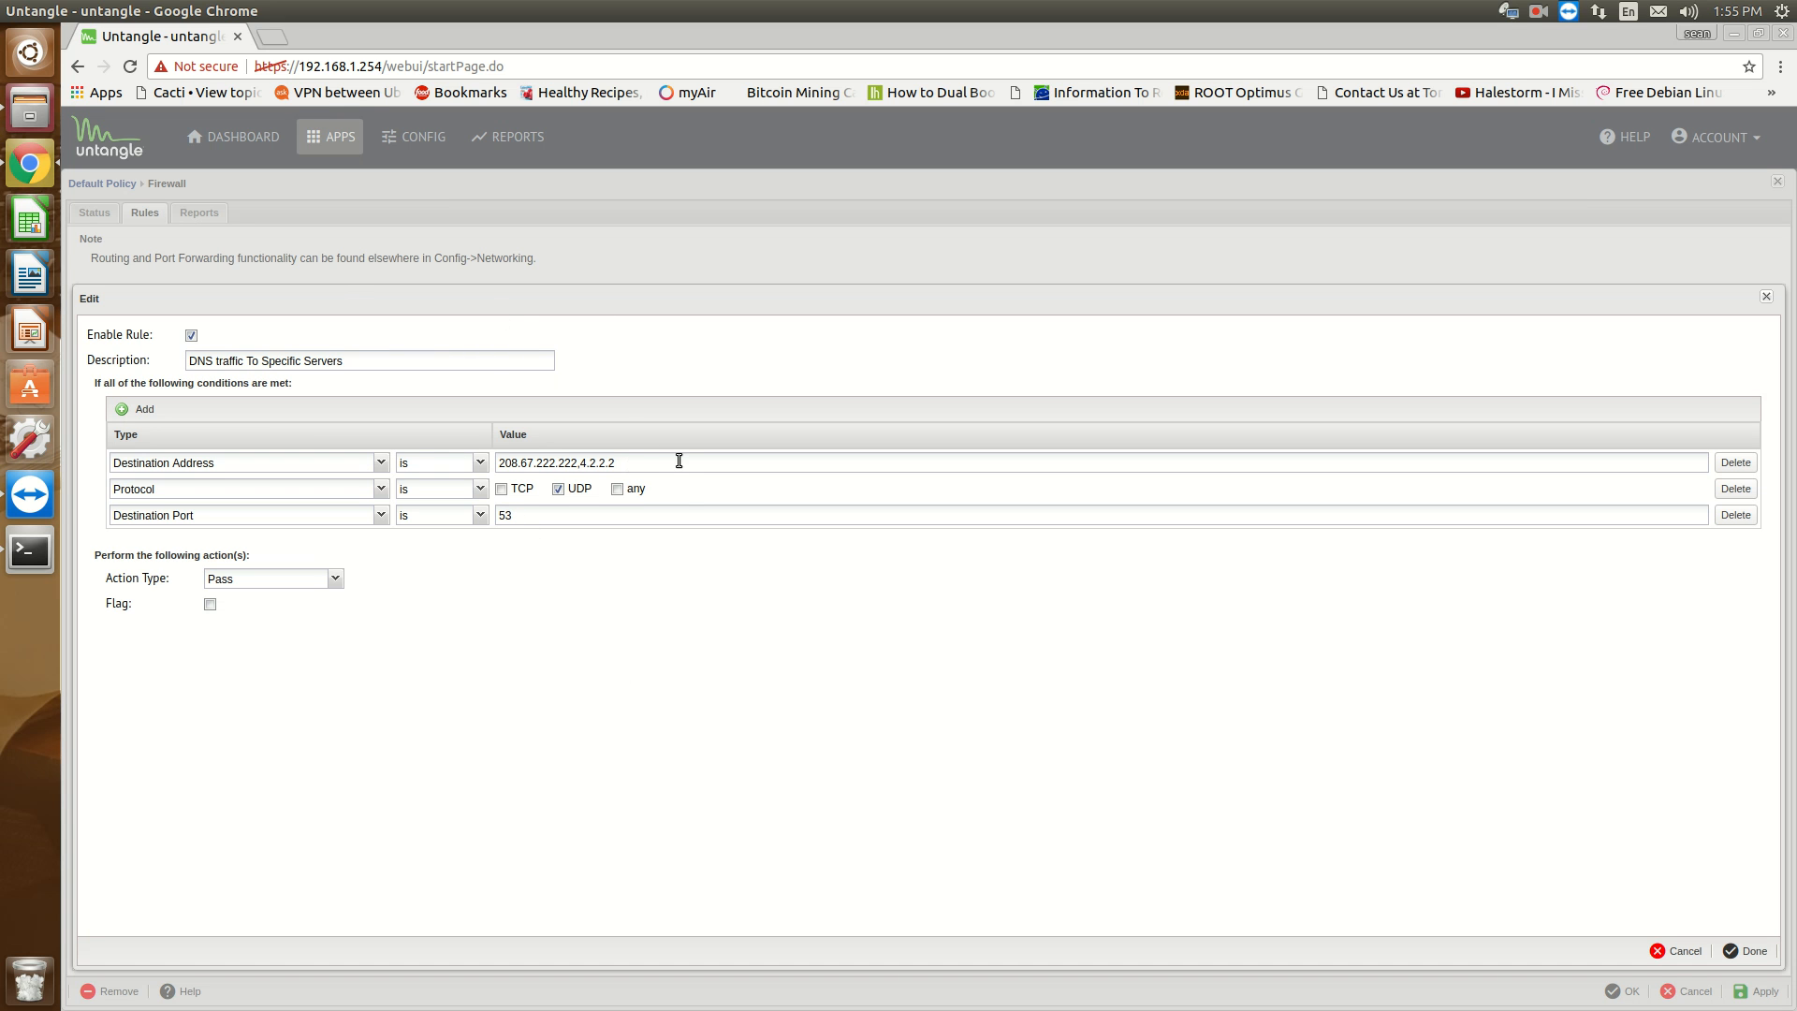
mouse_move(305, 348)
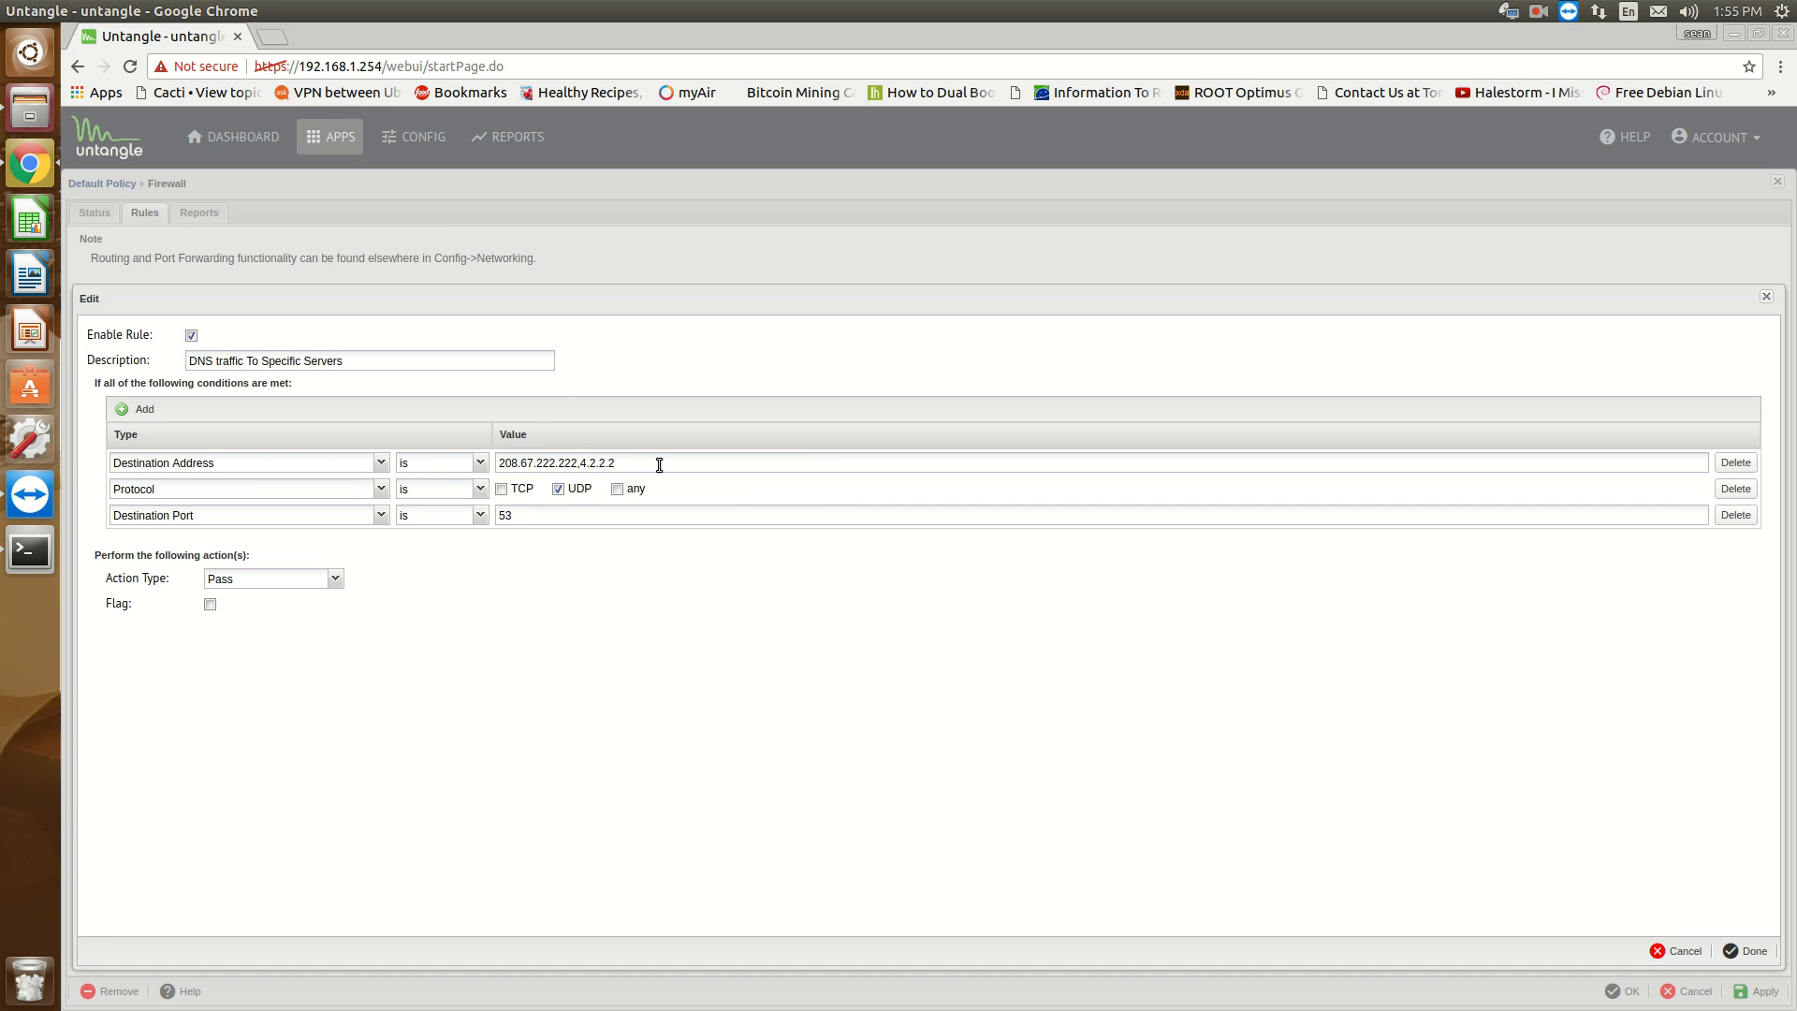
mouse_move(657, 462)
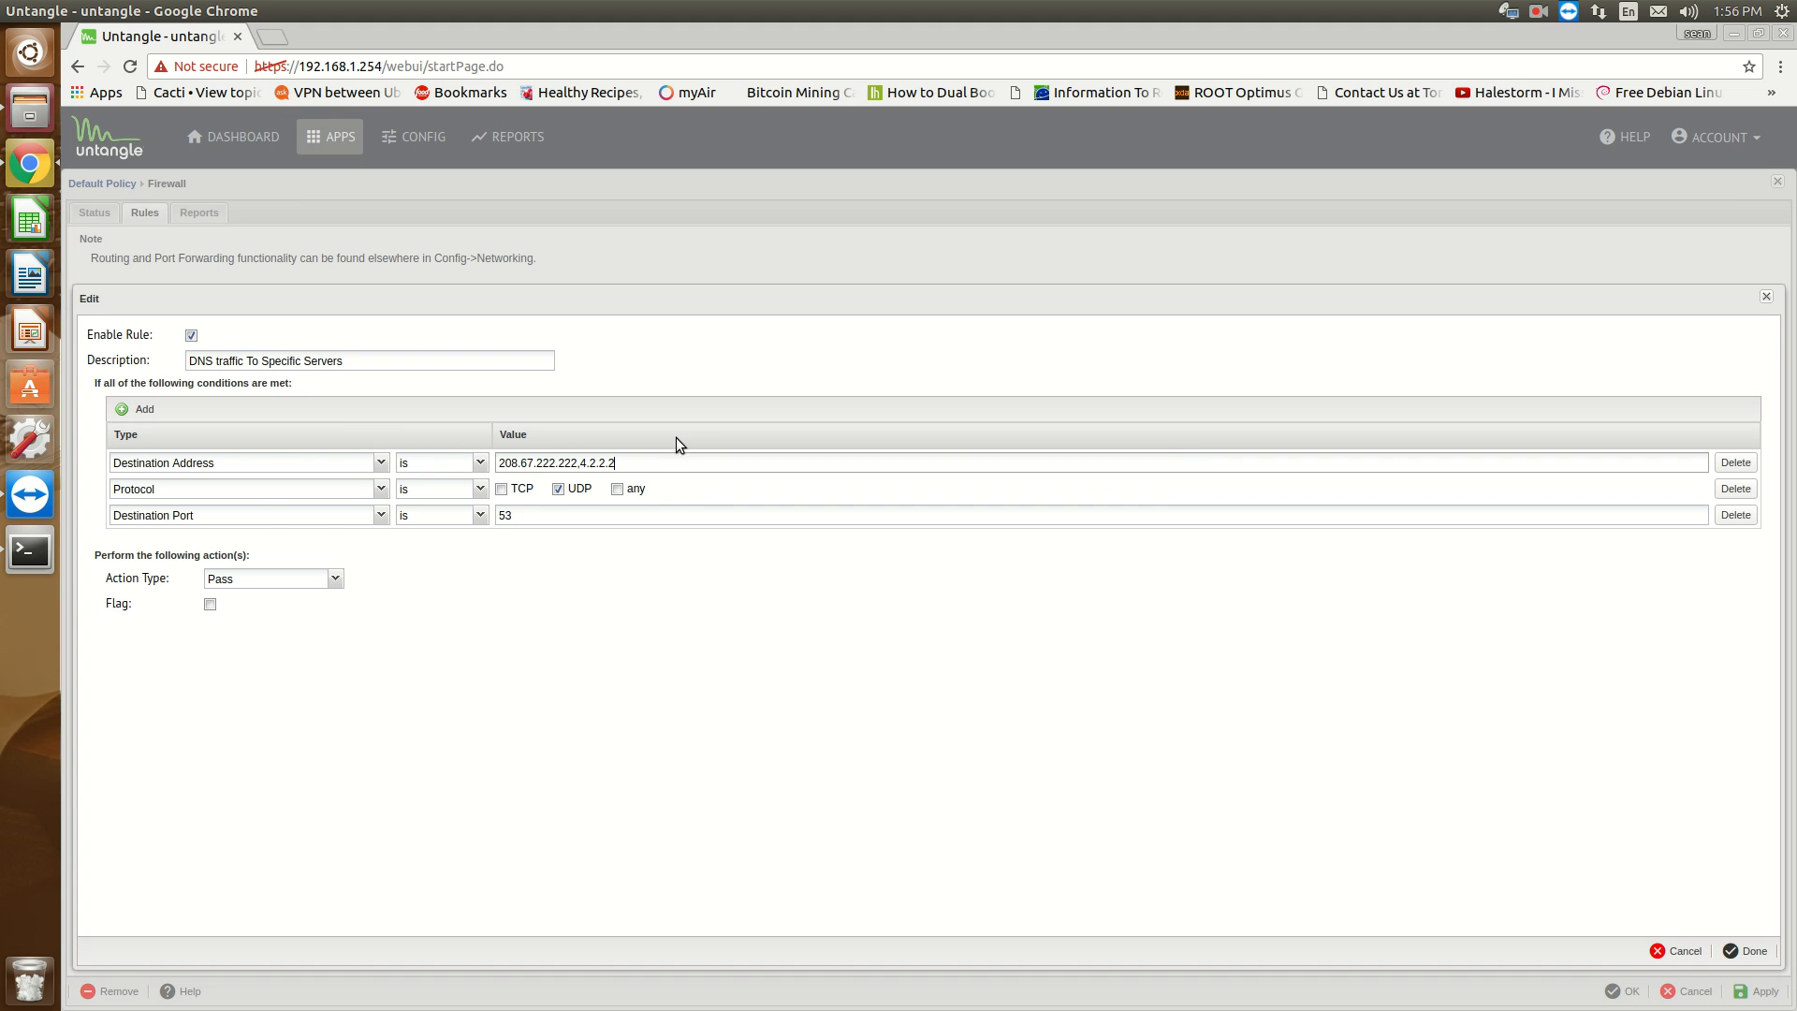
mouse_move(689, 470)
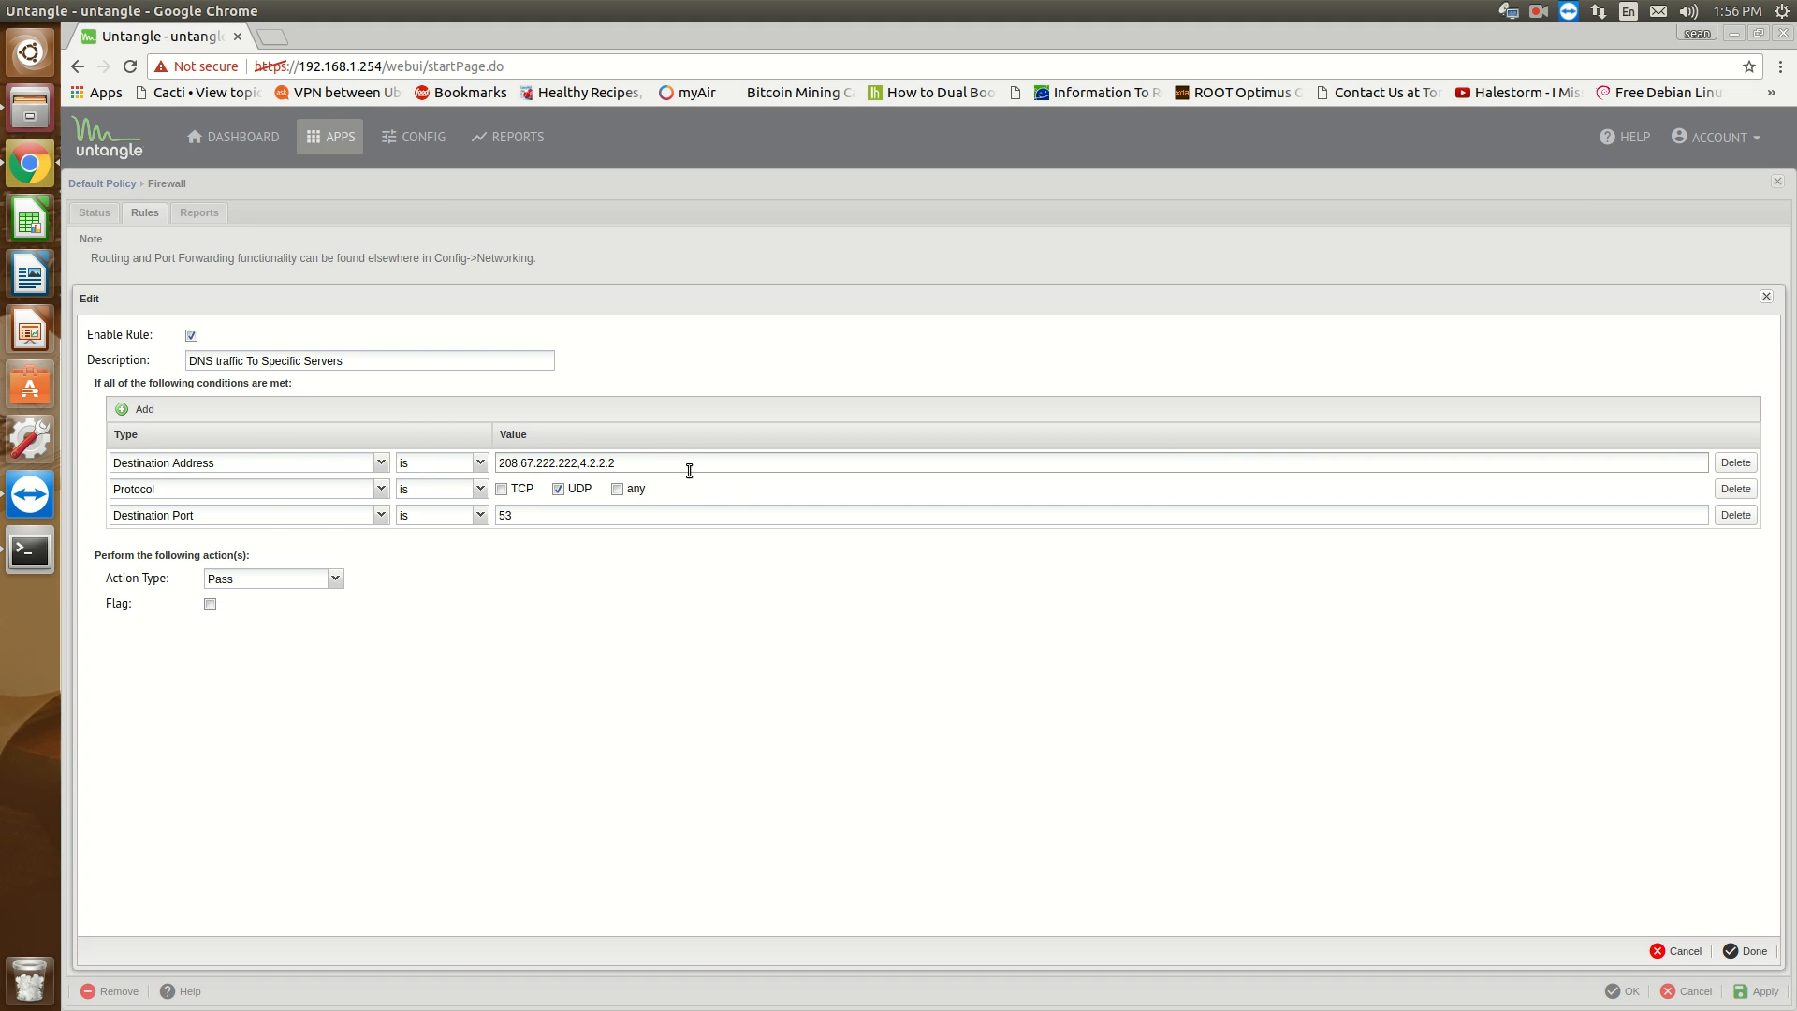
mouse_move(864, 715)
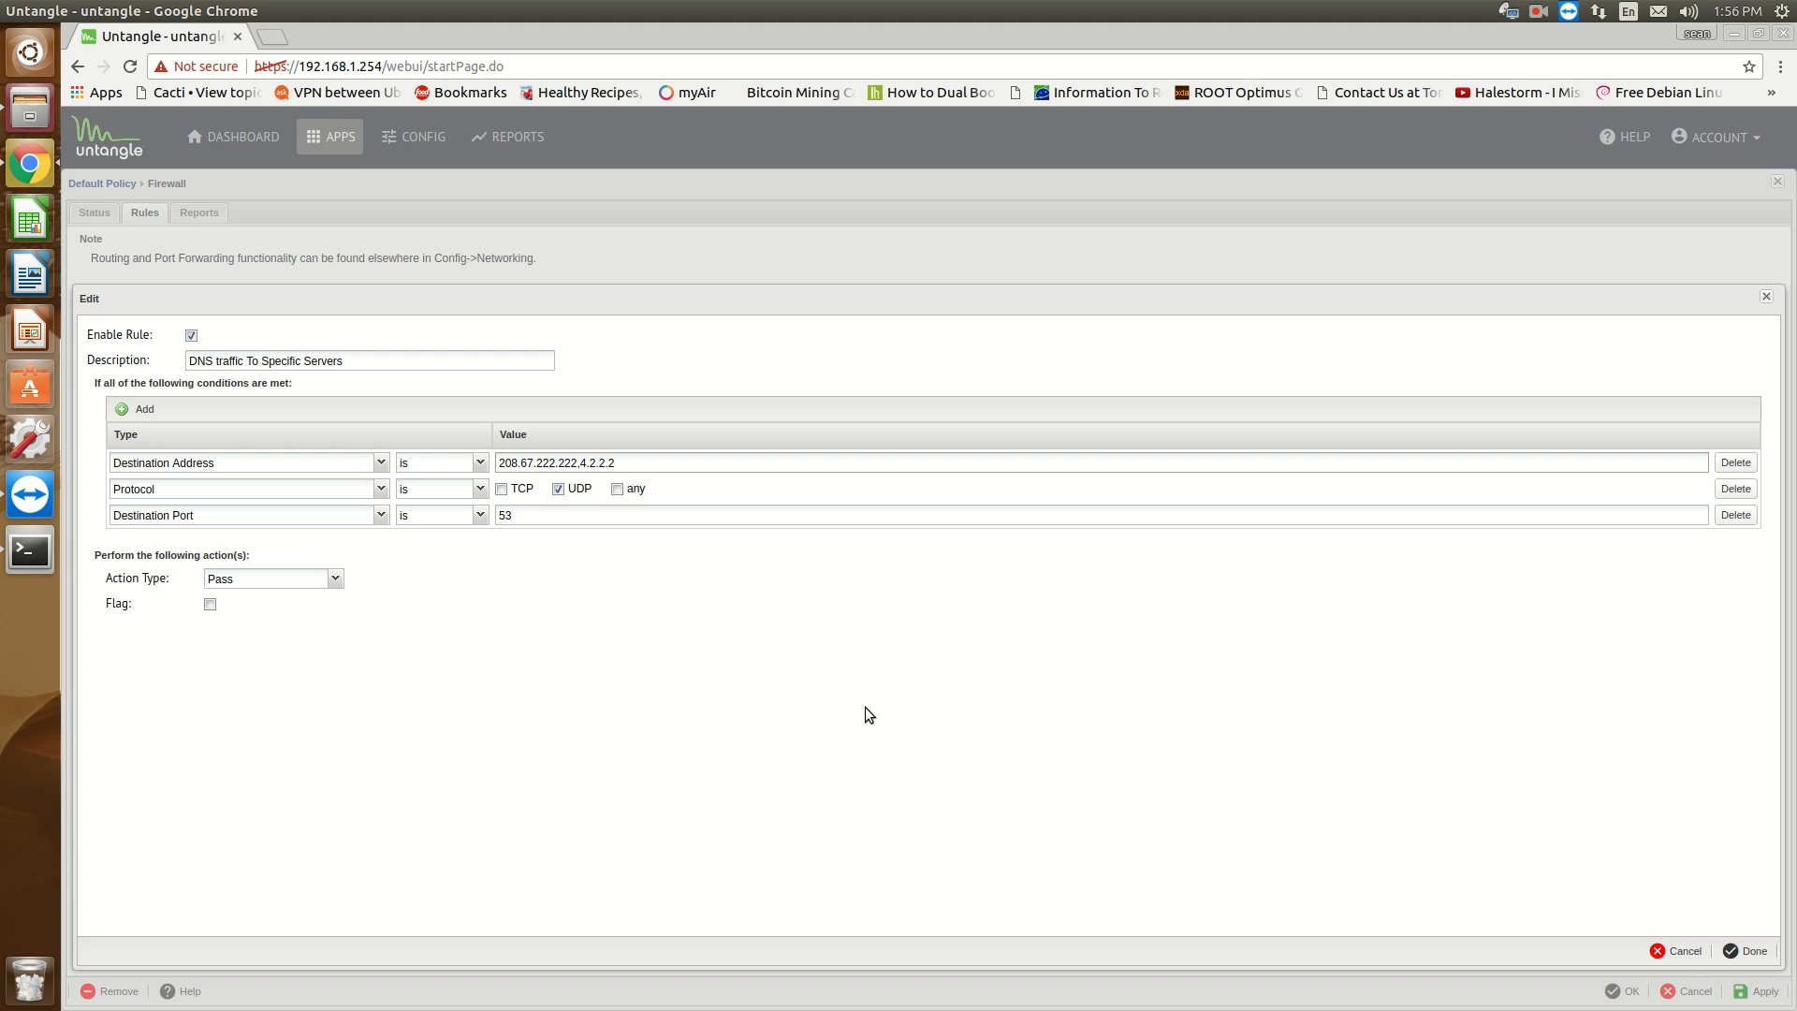
click(614, 463)
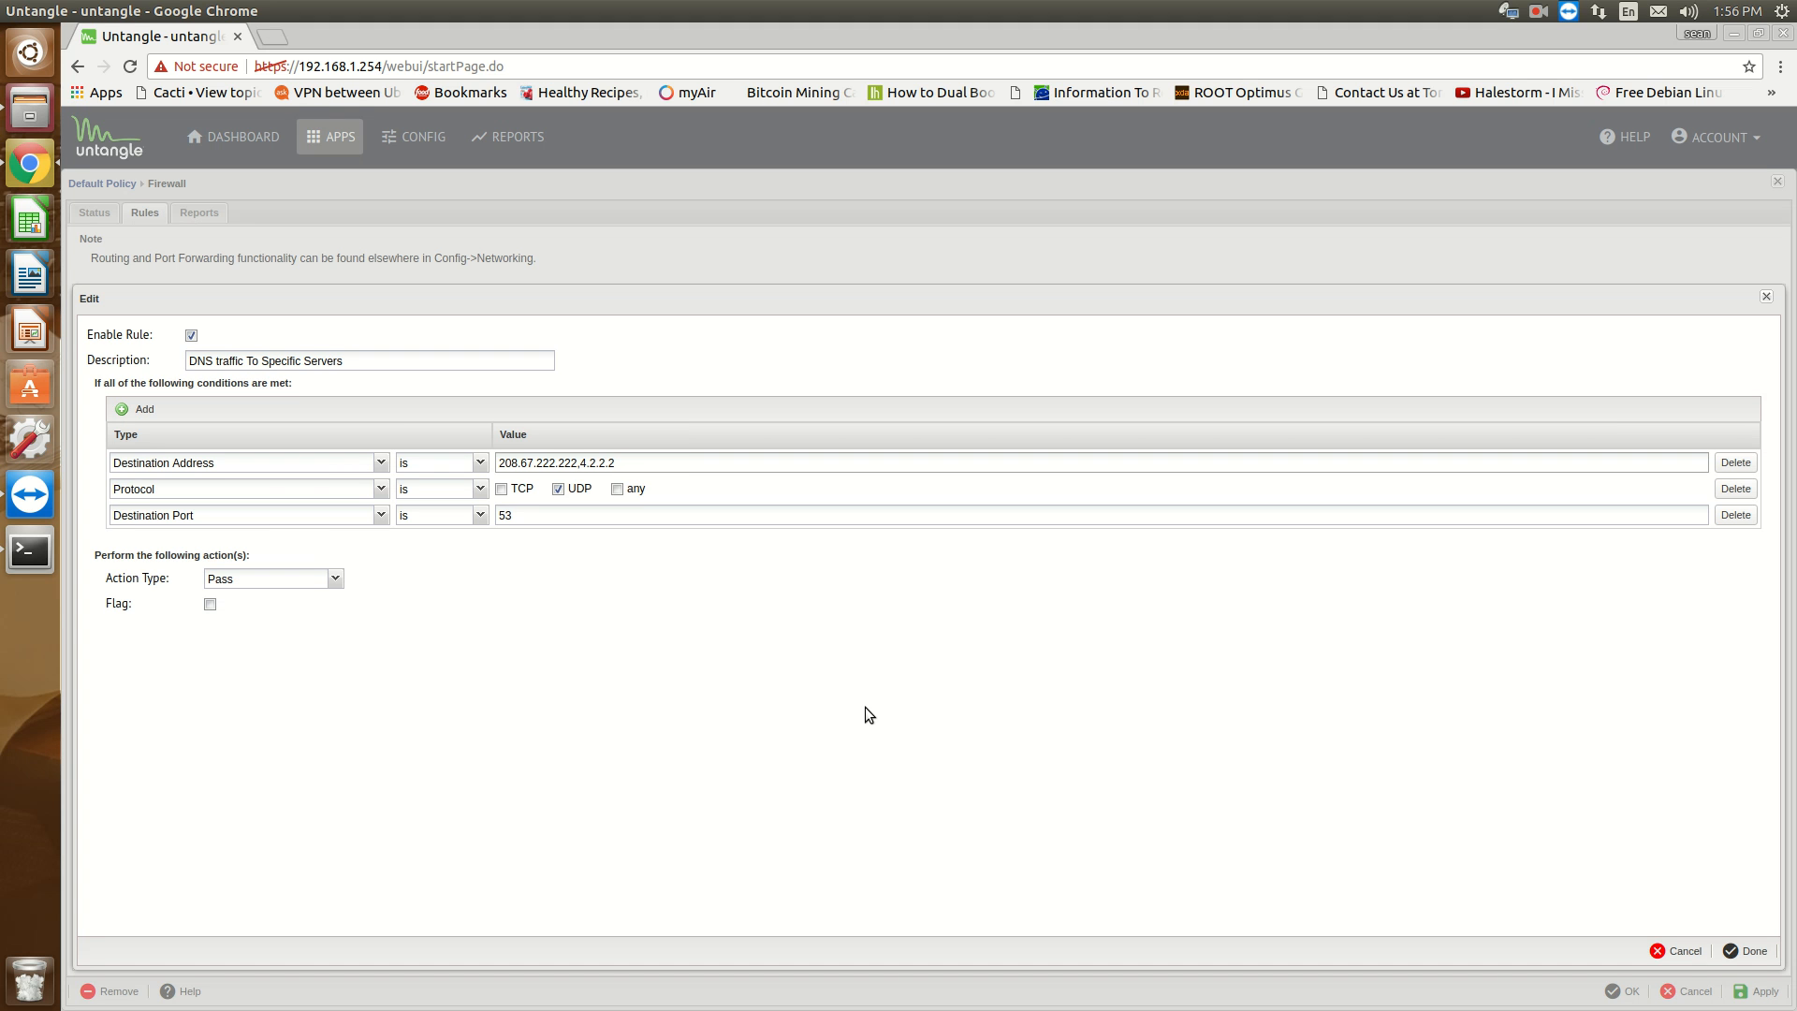
click(606, 462)
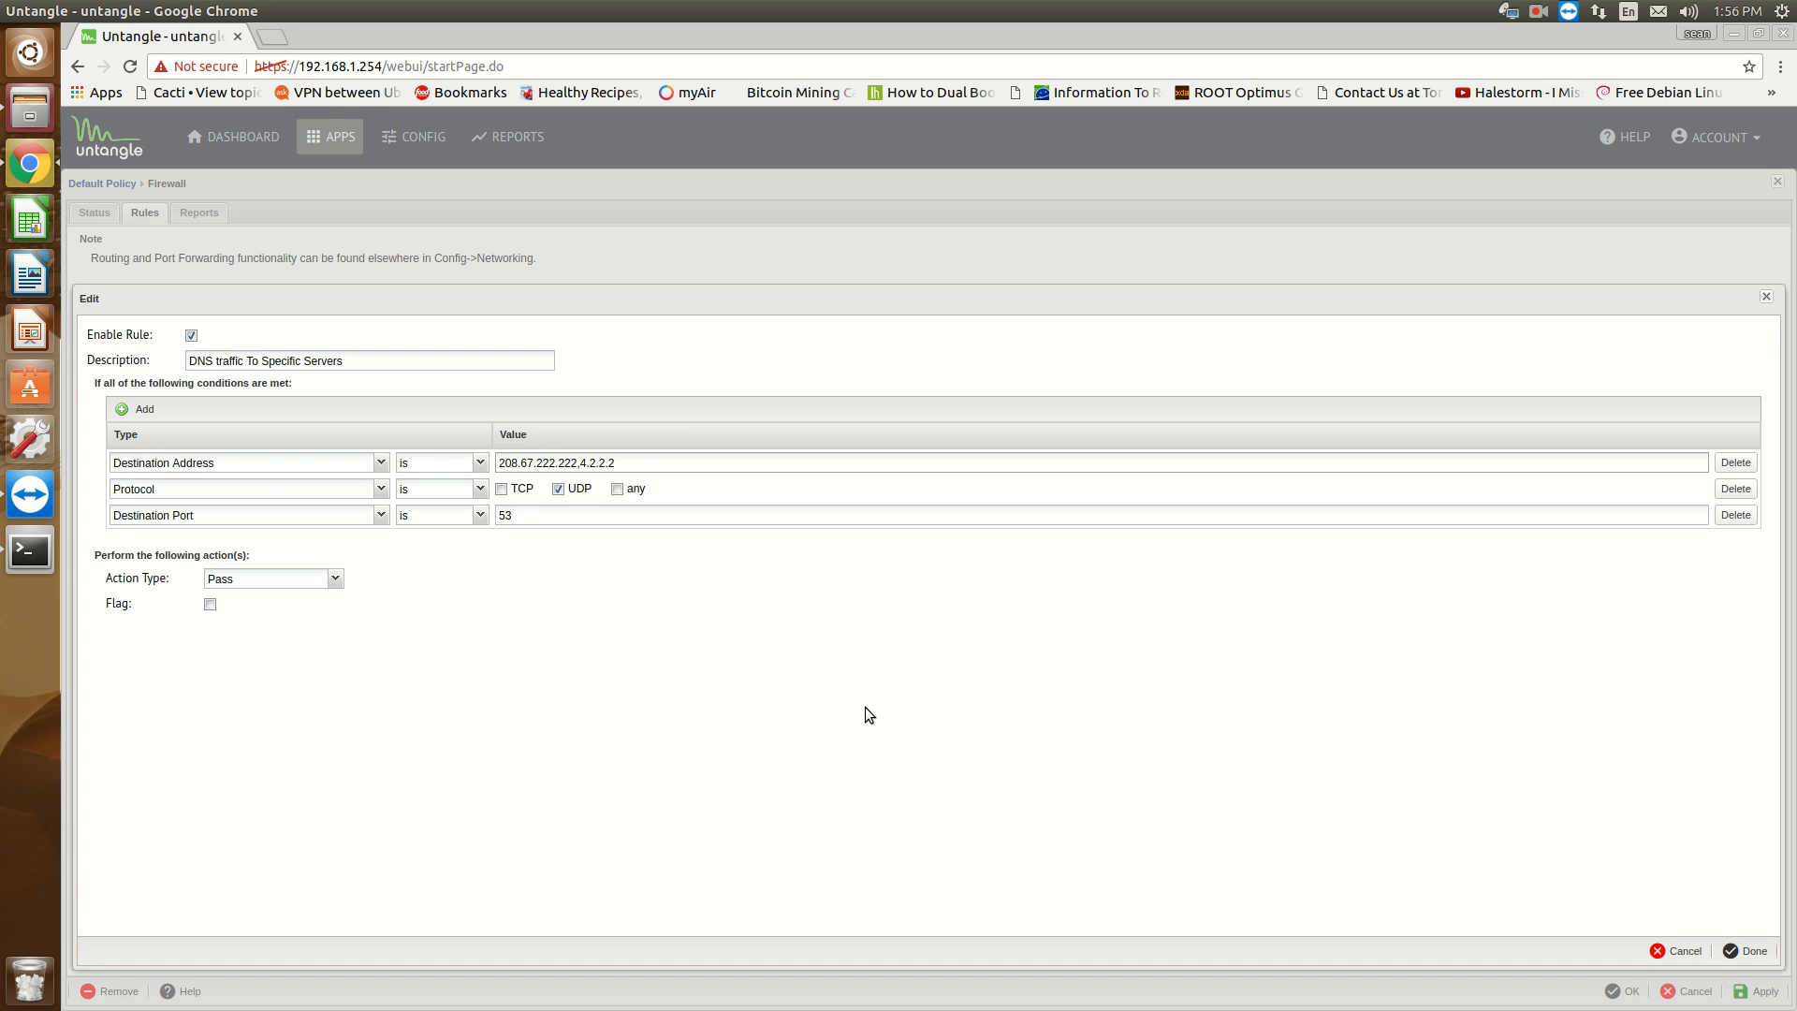
mouse_move(1181, 795)
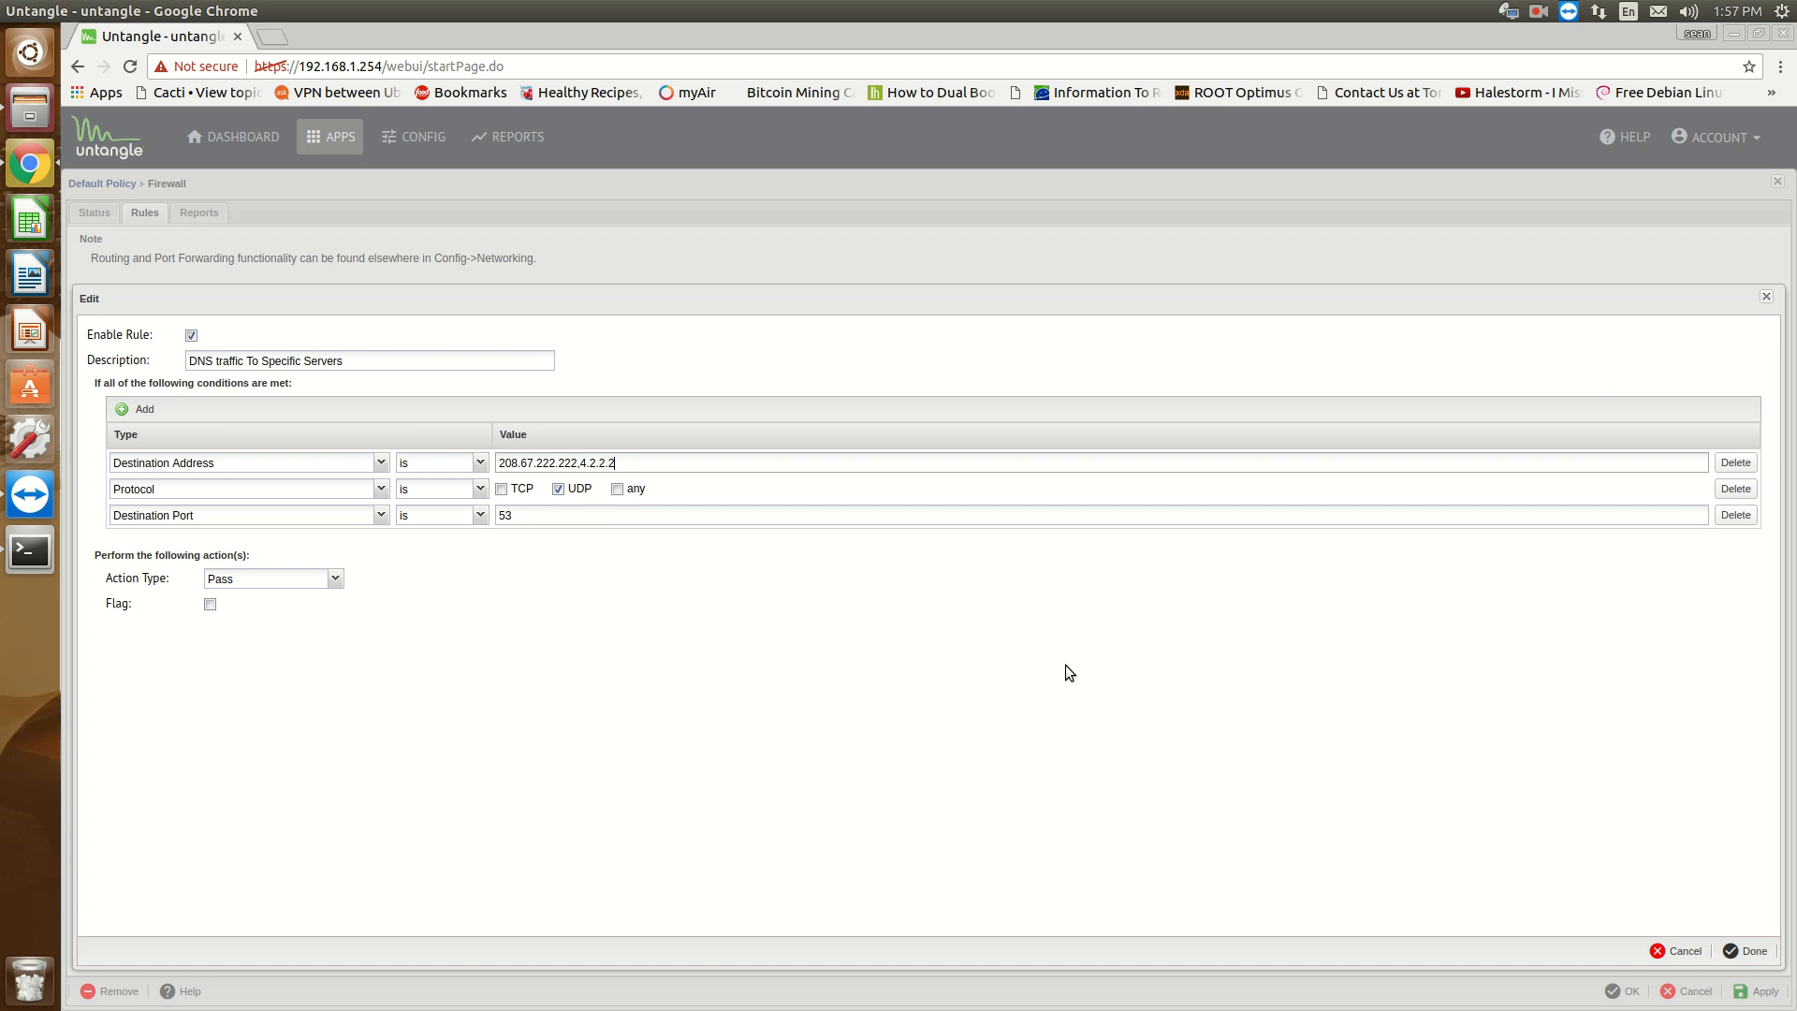
click(1752, 951)
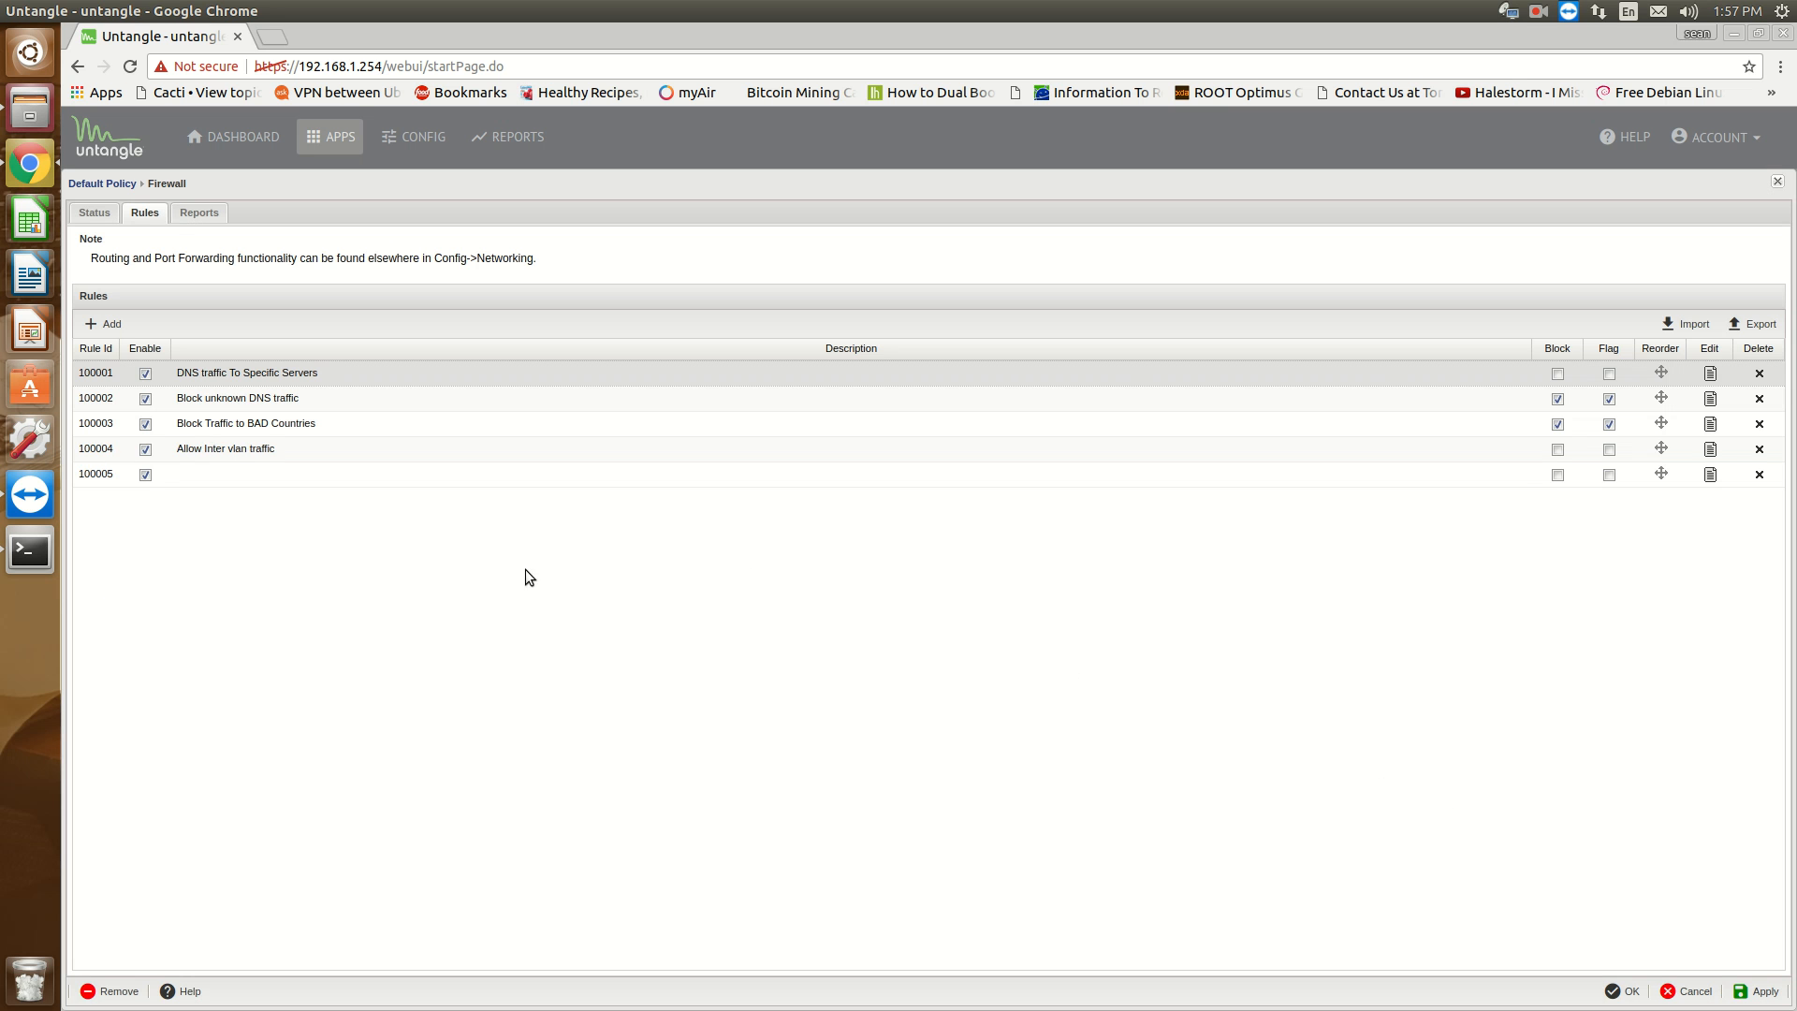
click(94, 214)
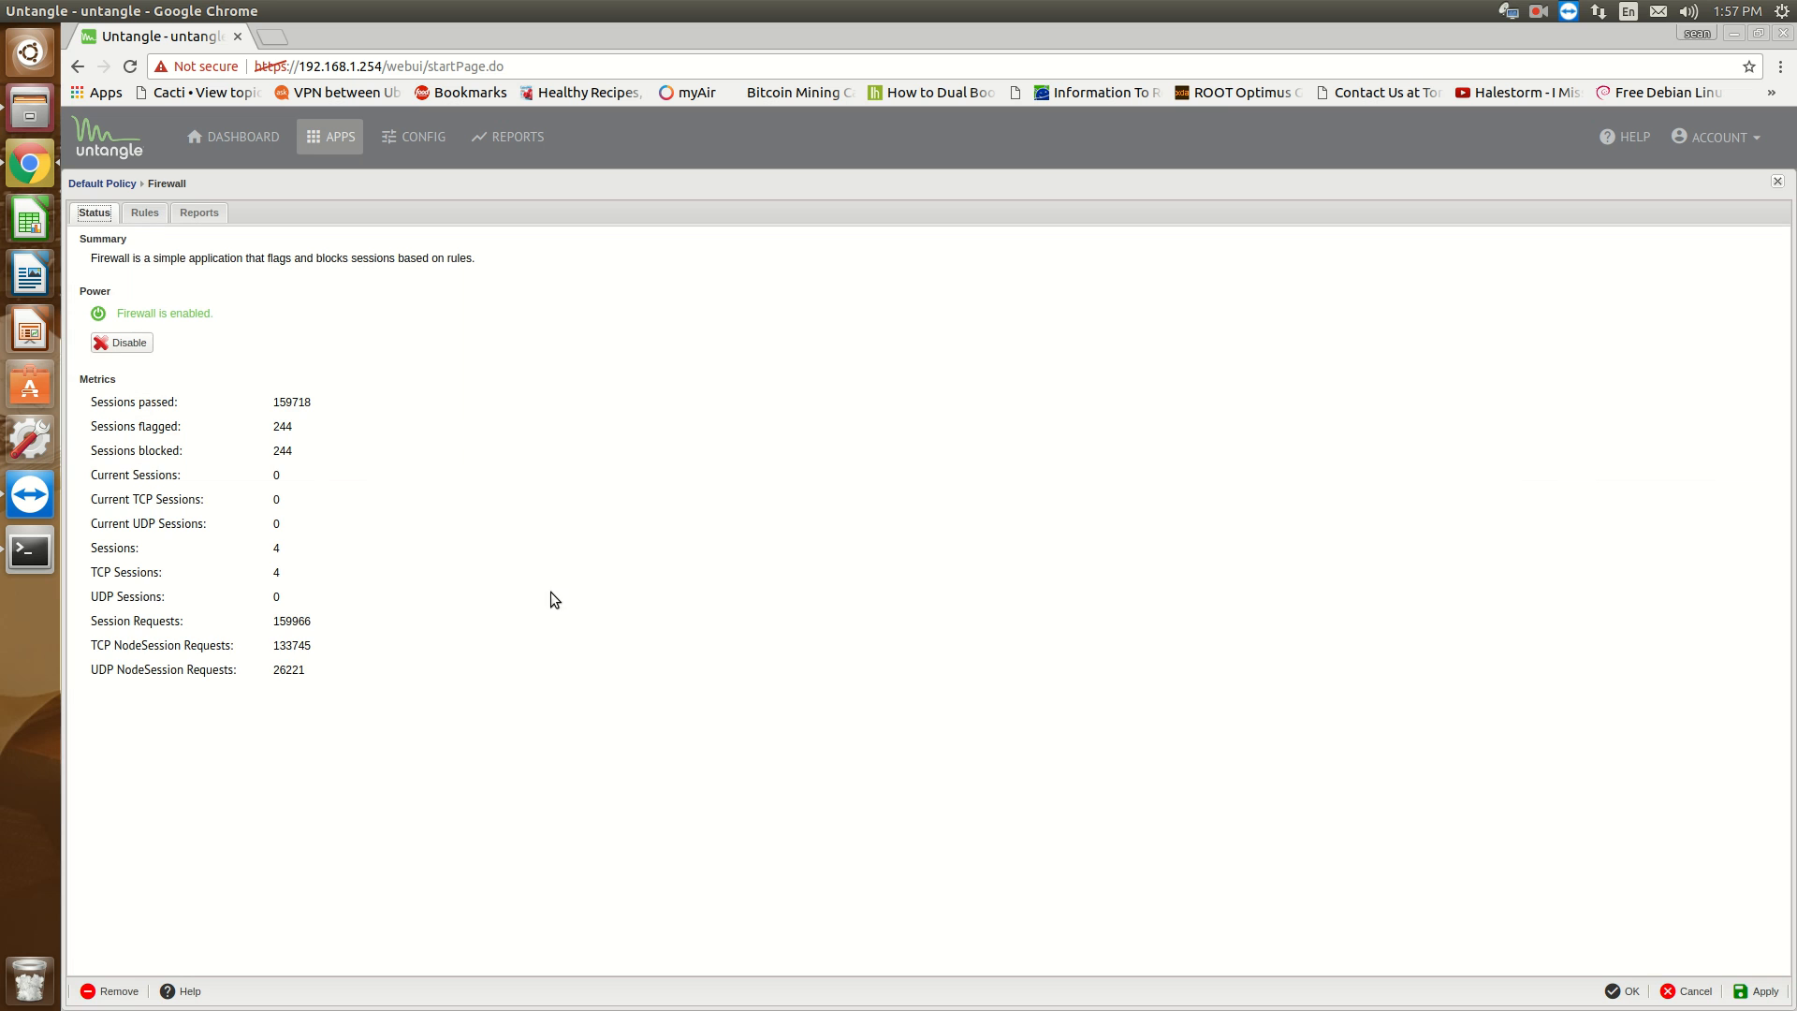
click(144, 214)
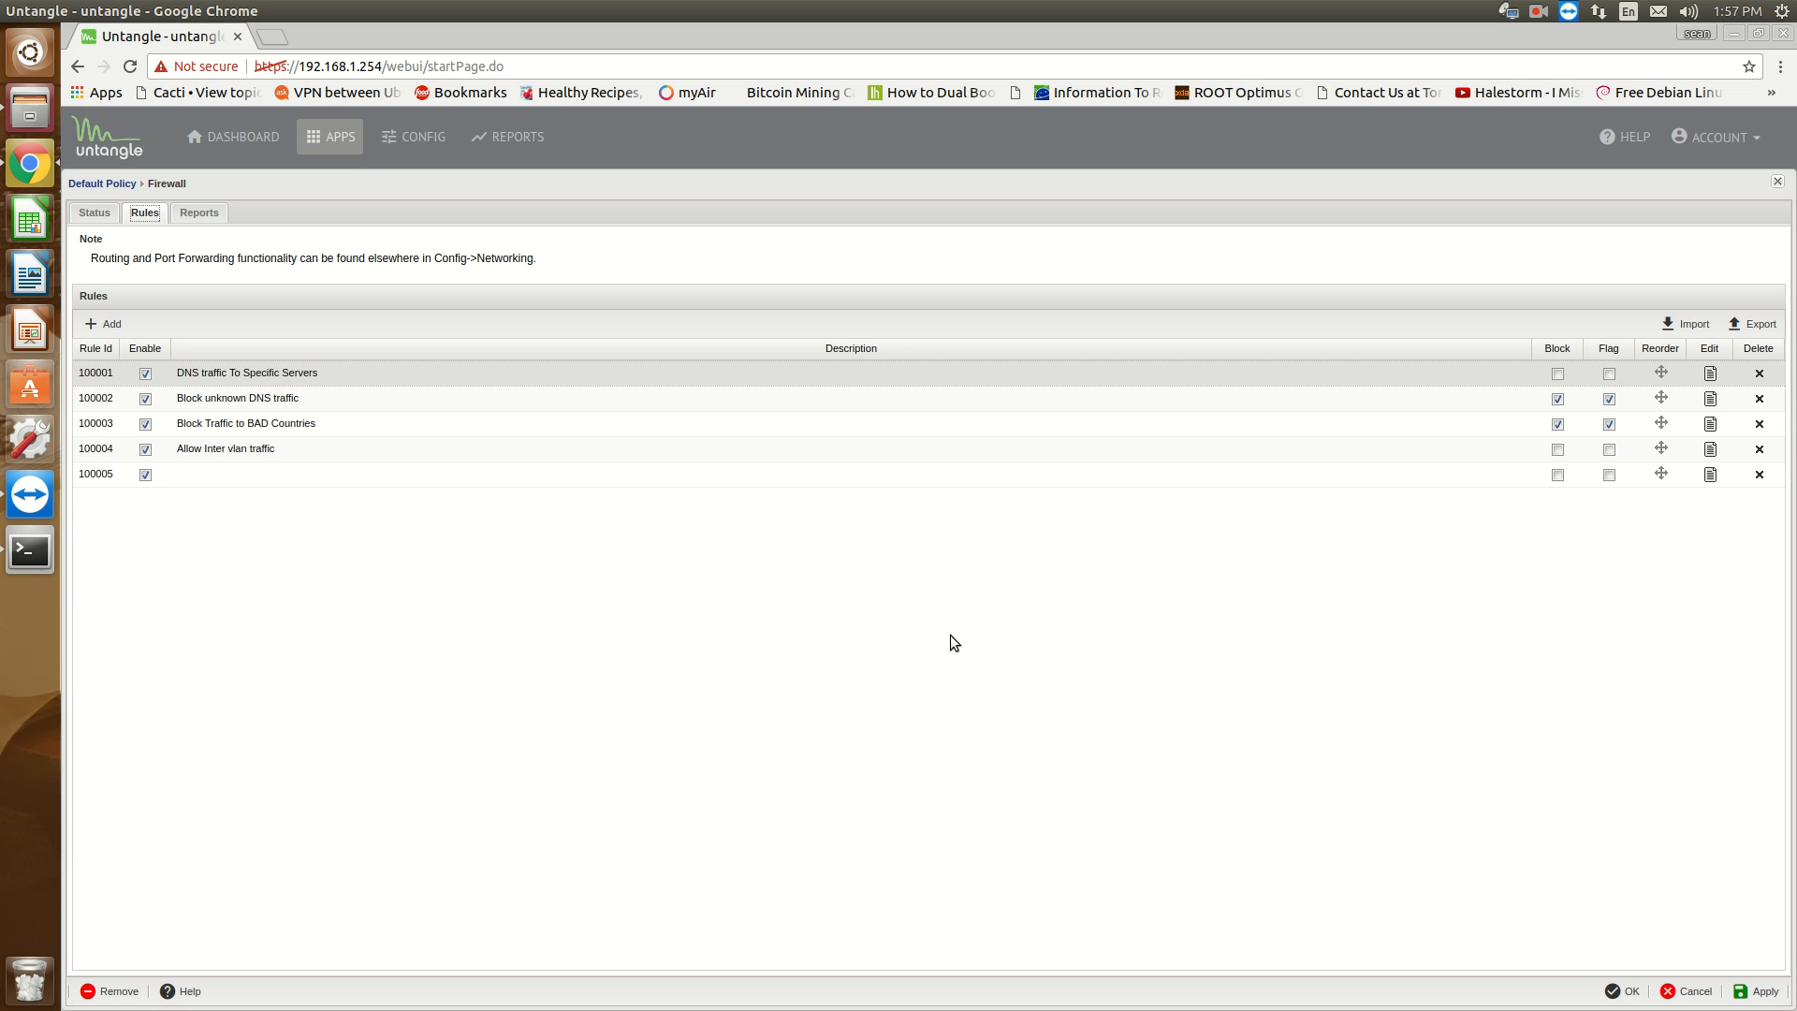
mouse_move(979, 642)
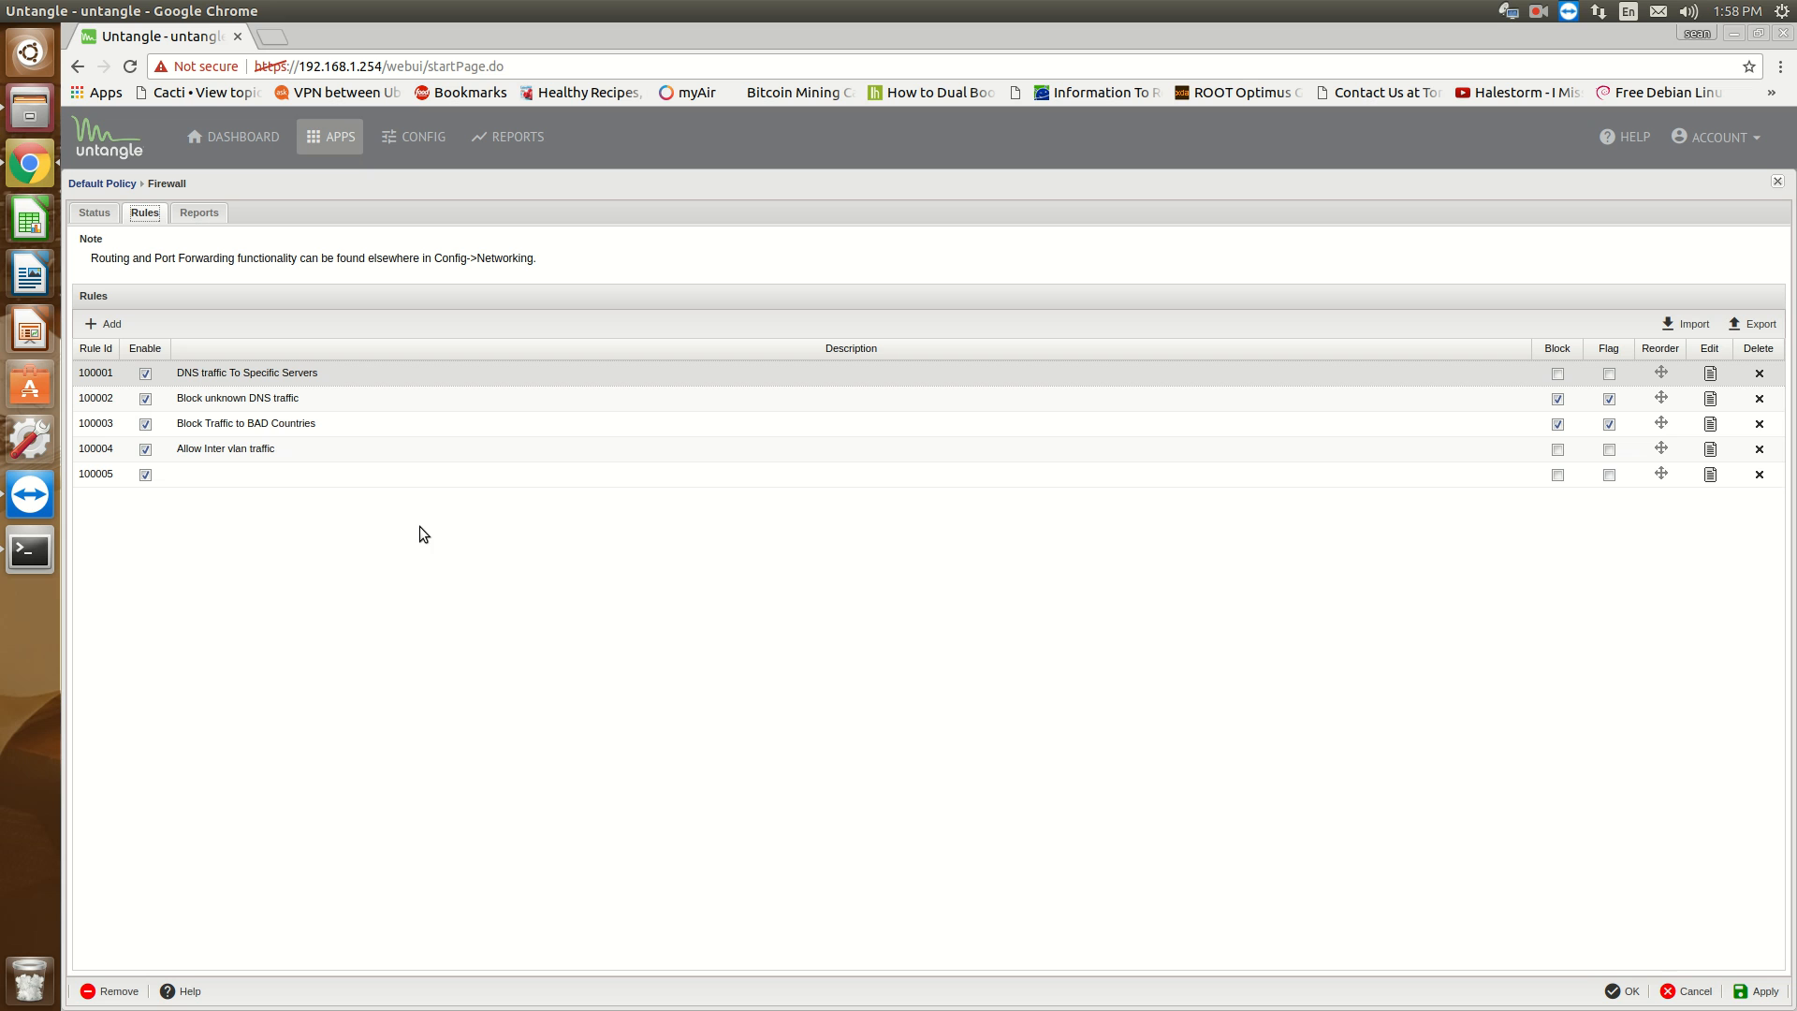
mouse_move(767, 599)
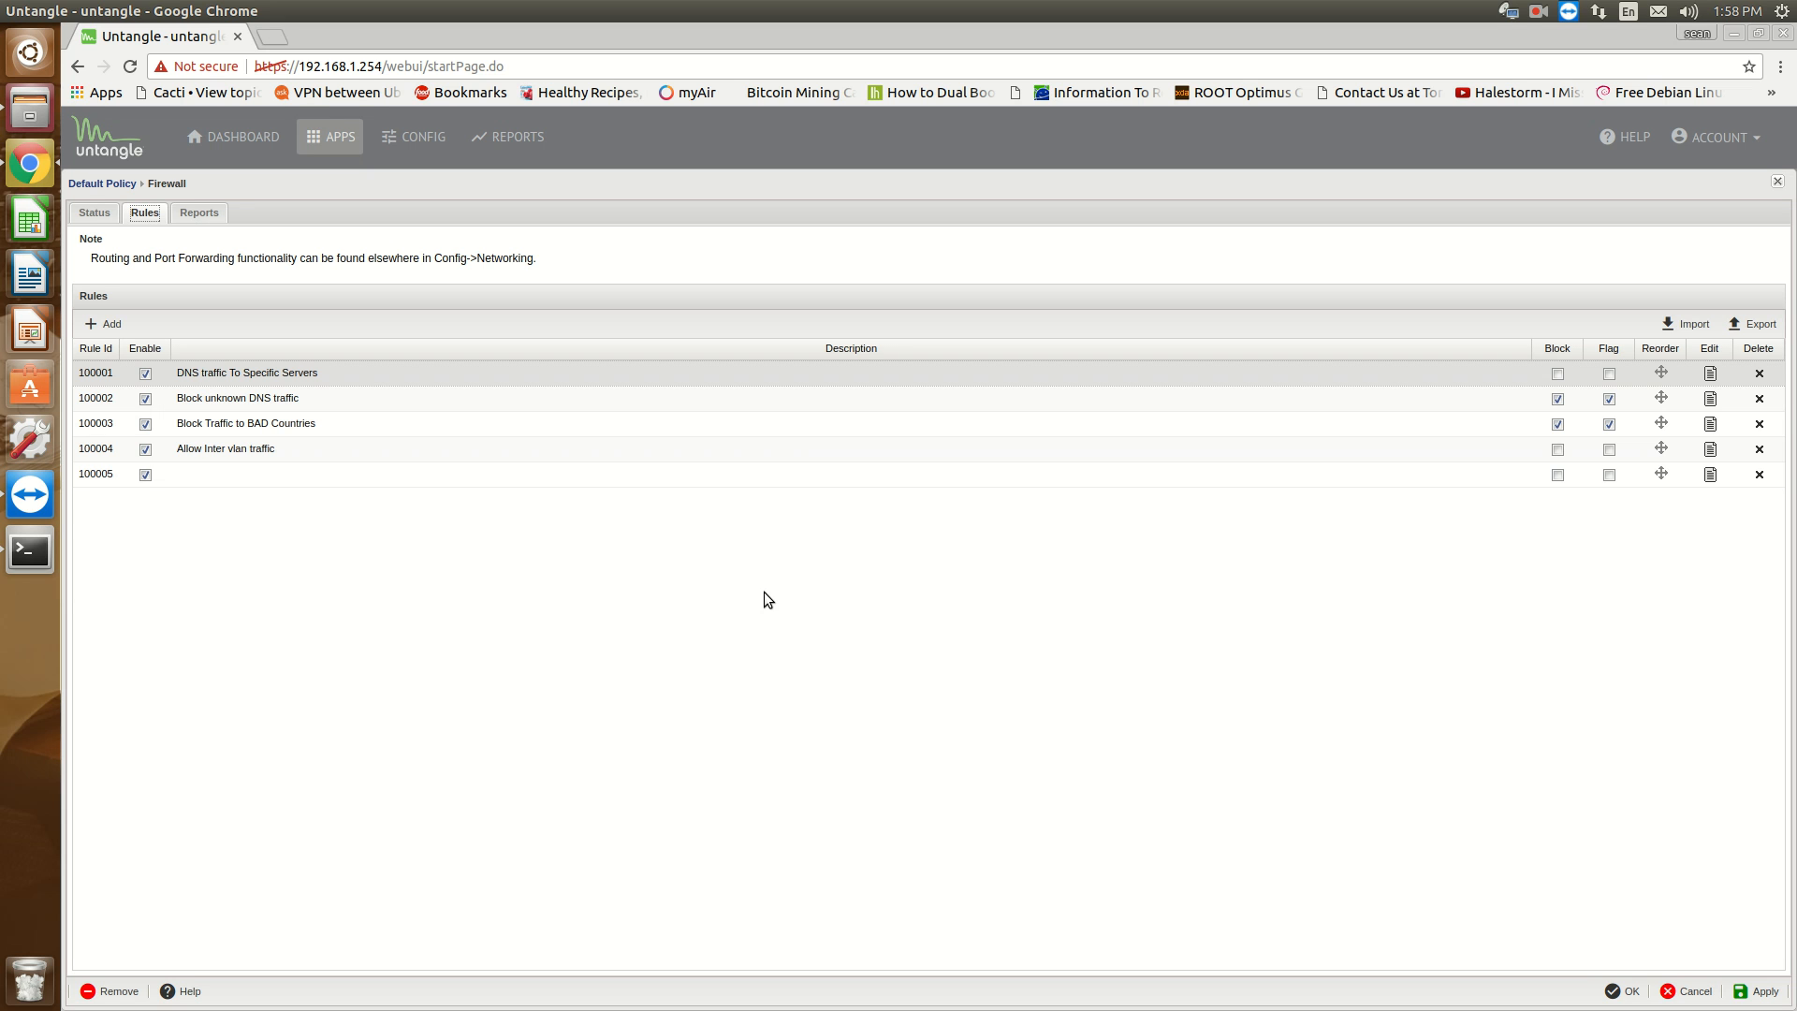
mouse_move(620, 687)
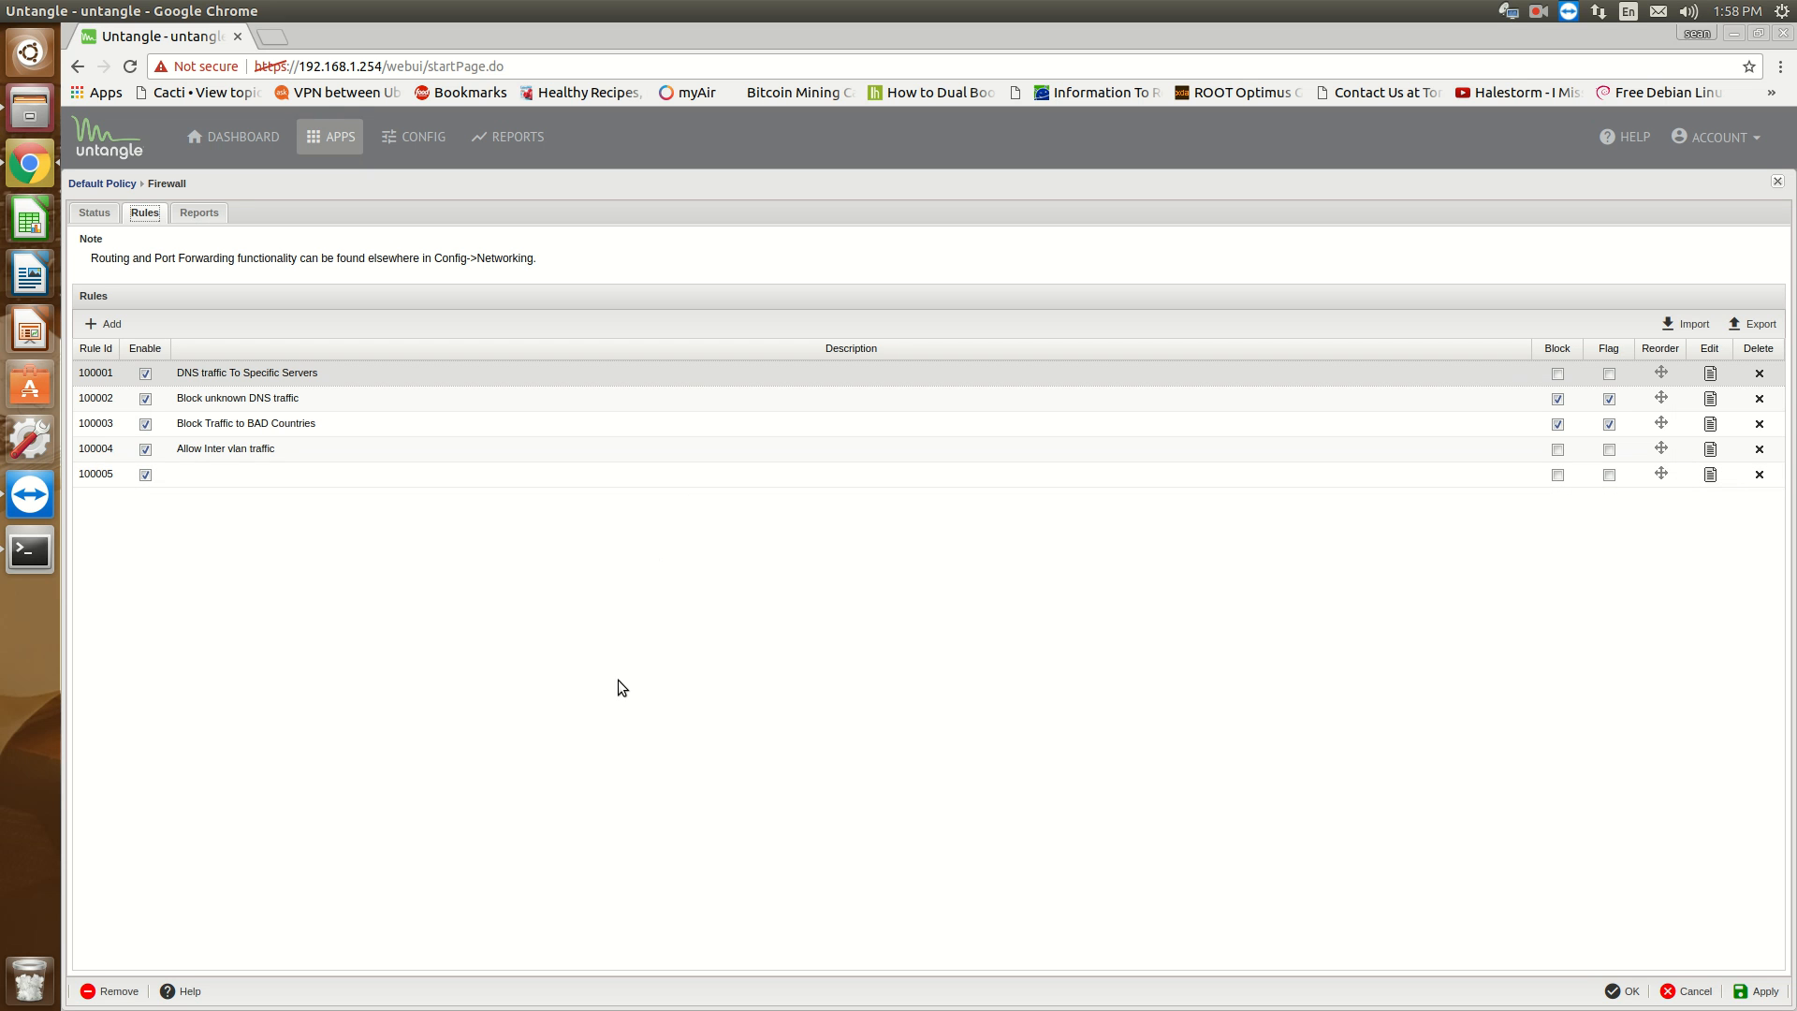
mouse_move(661, 695)
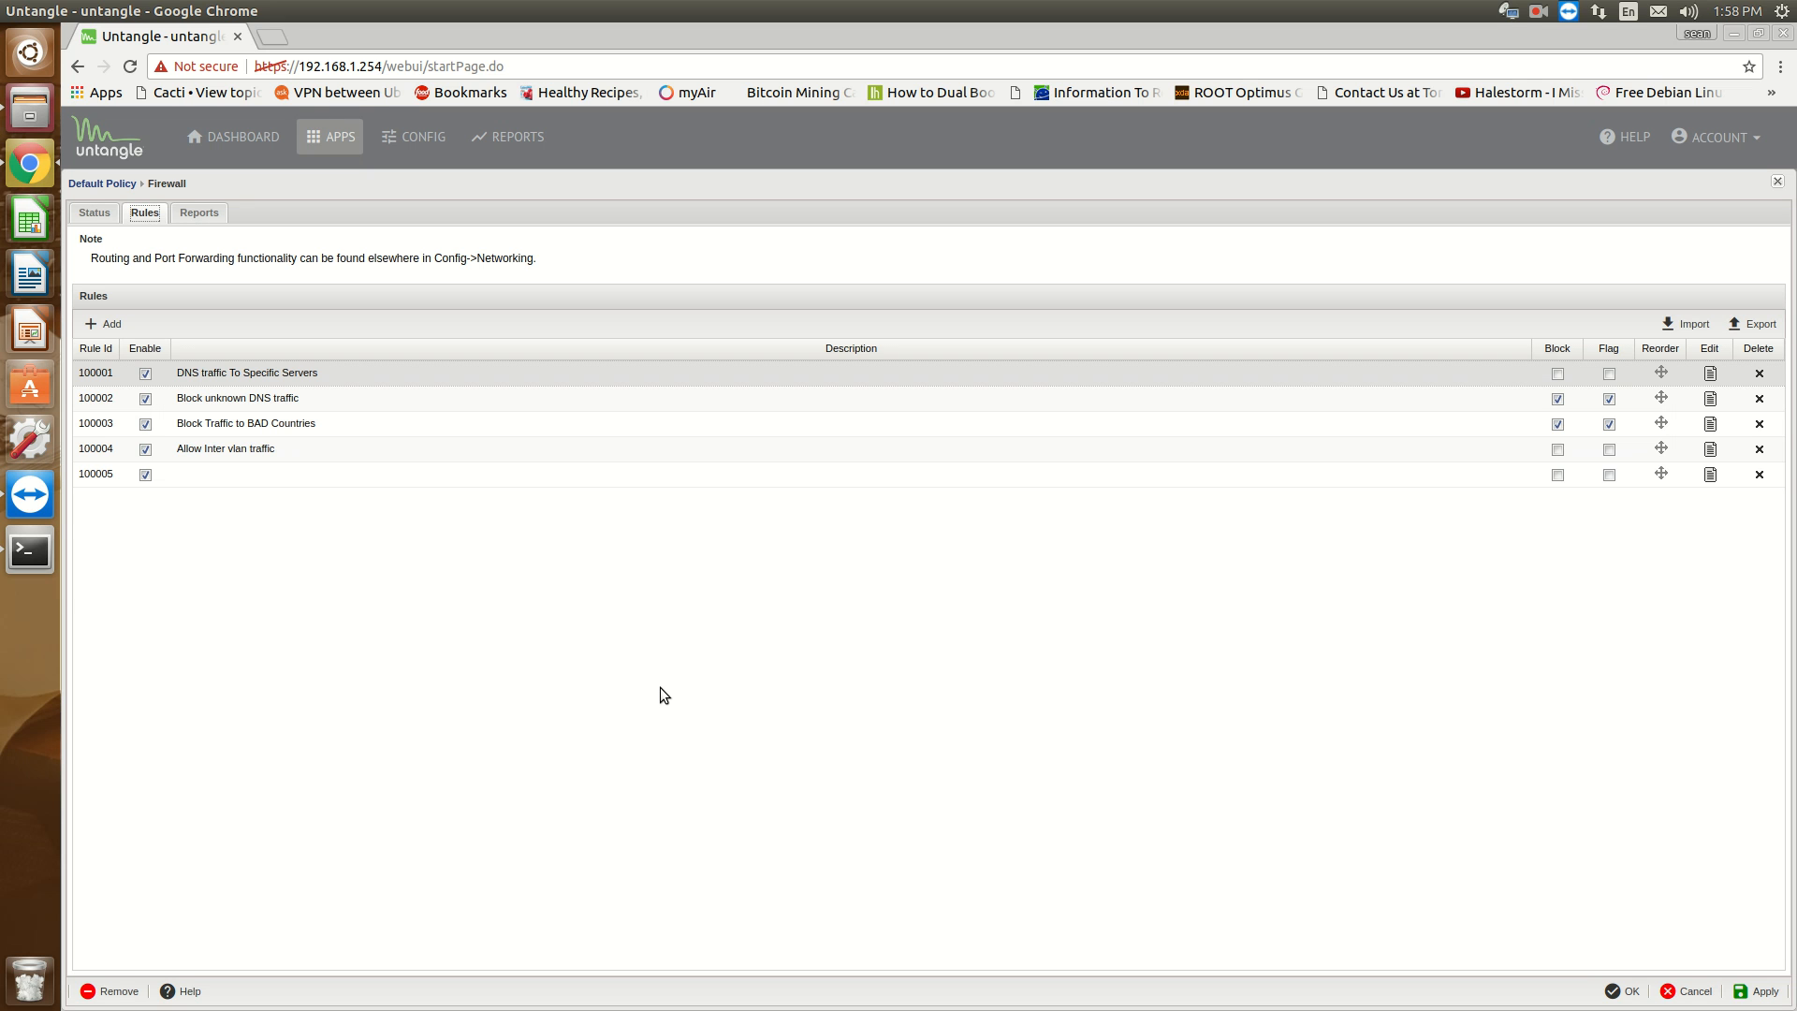
mouse_move(320, 380)
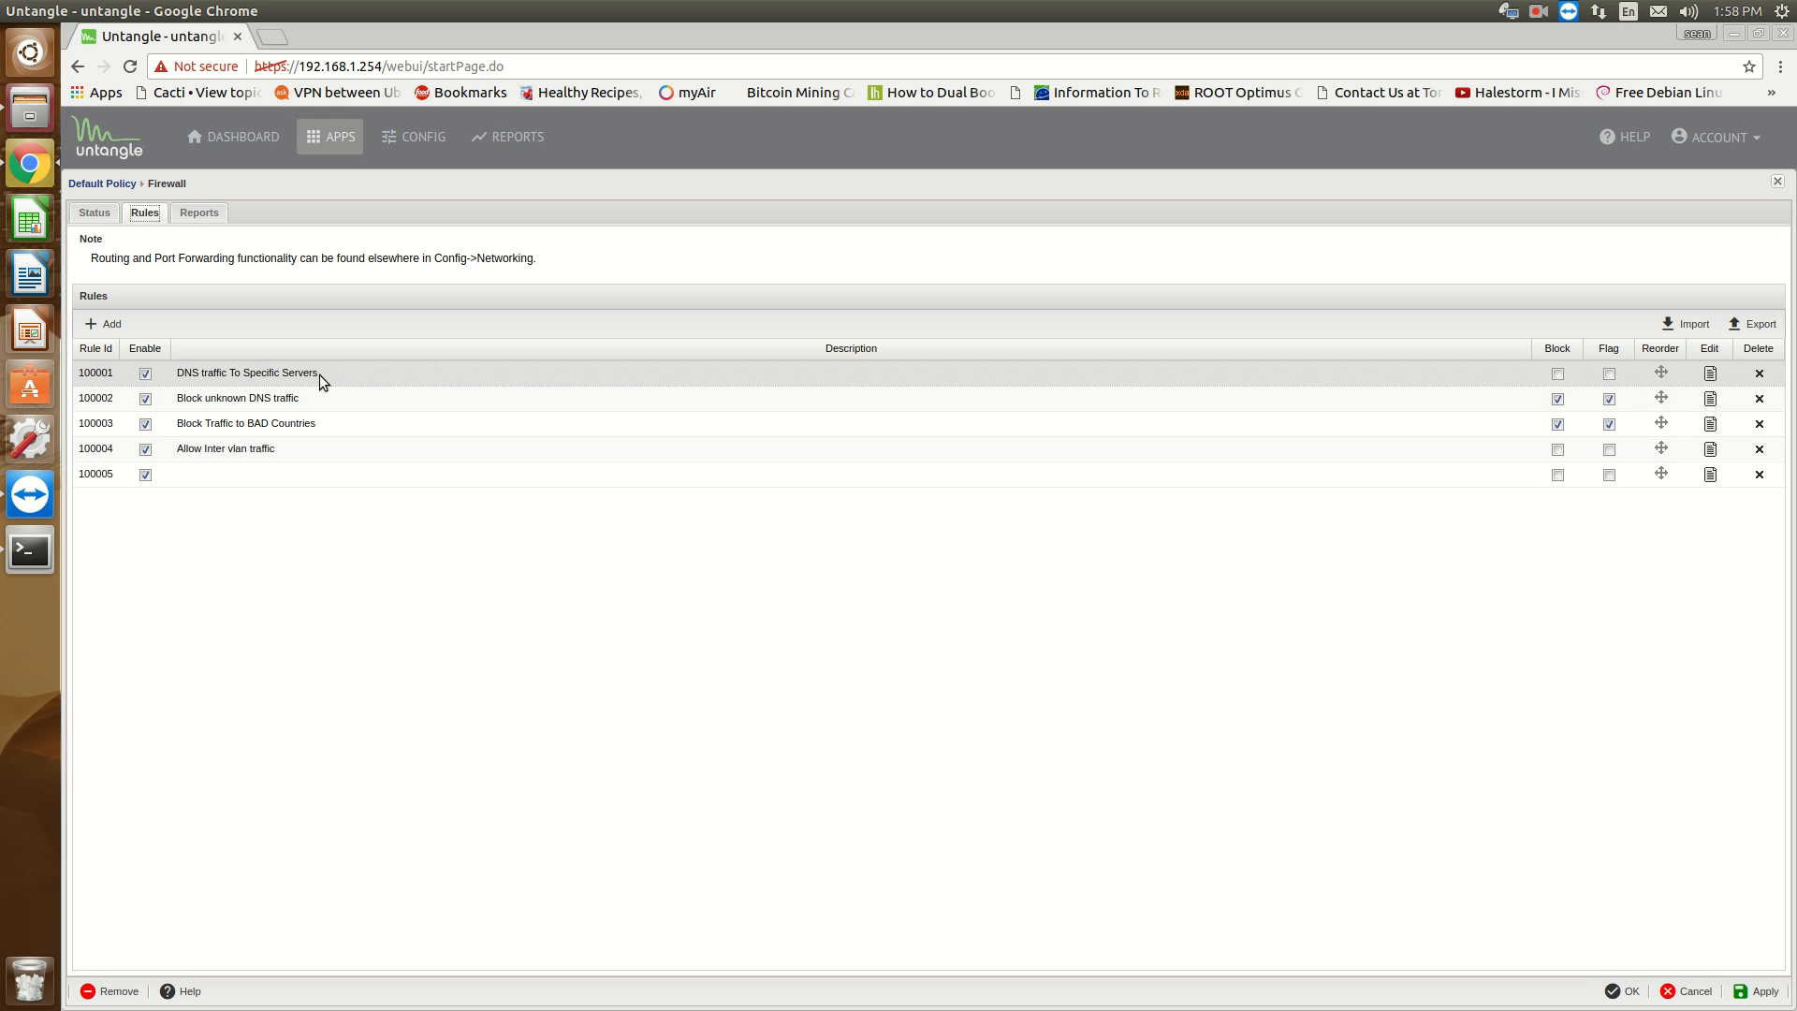
mouse_move(338, 384)
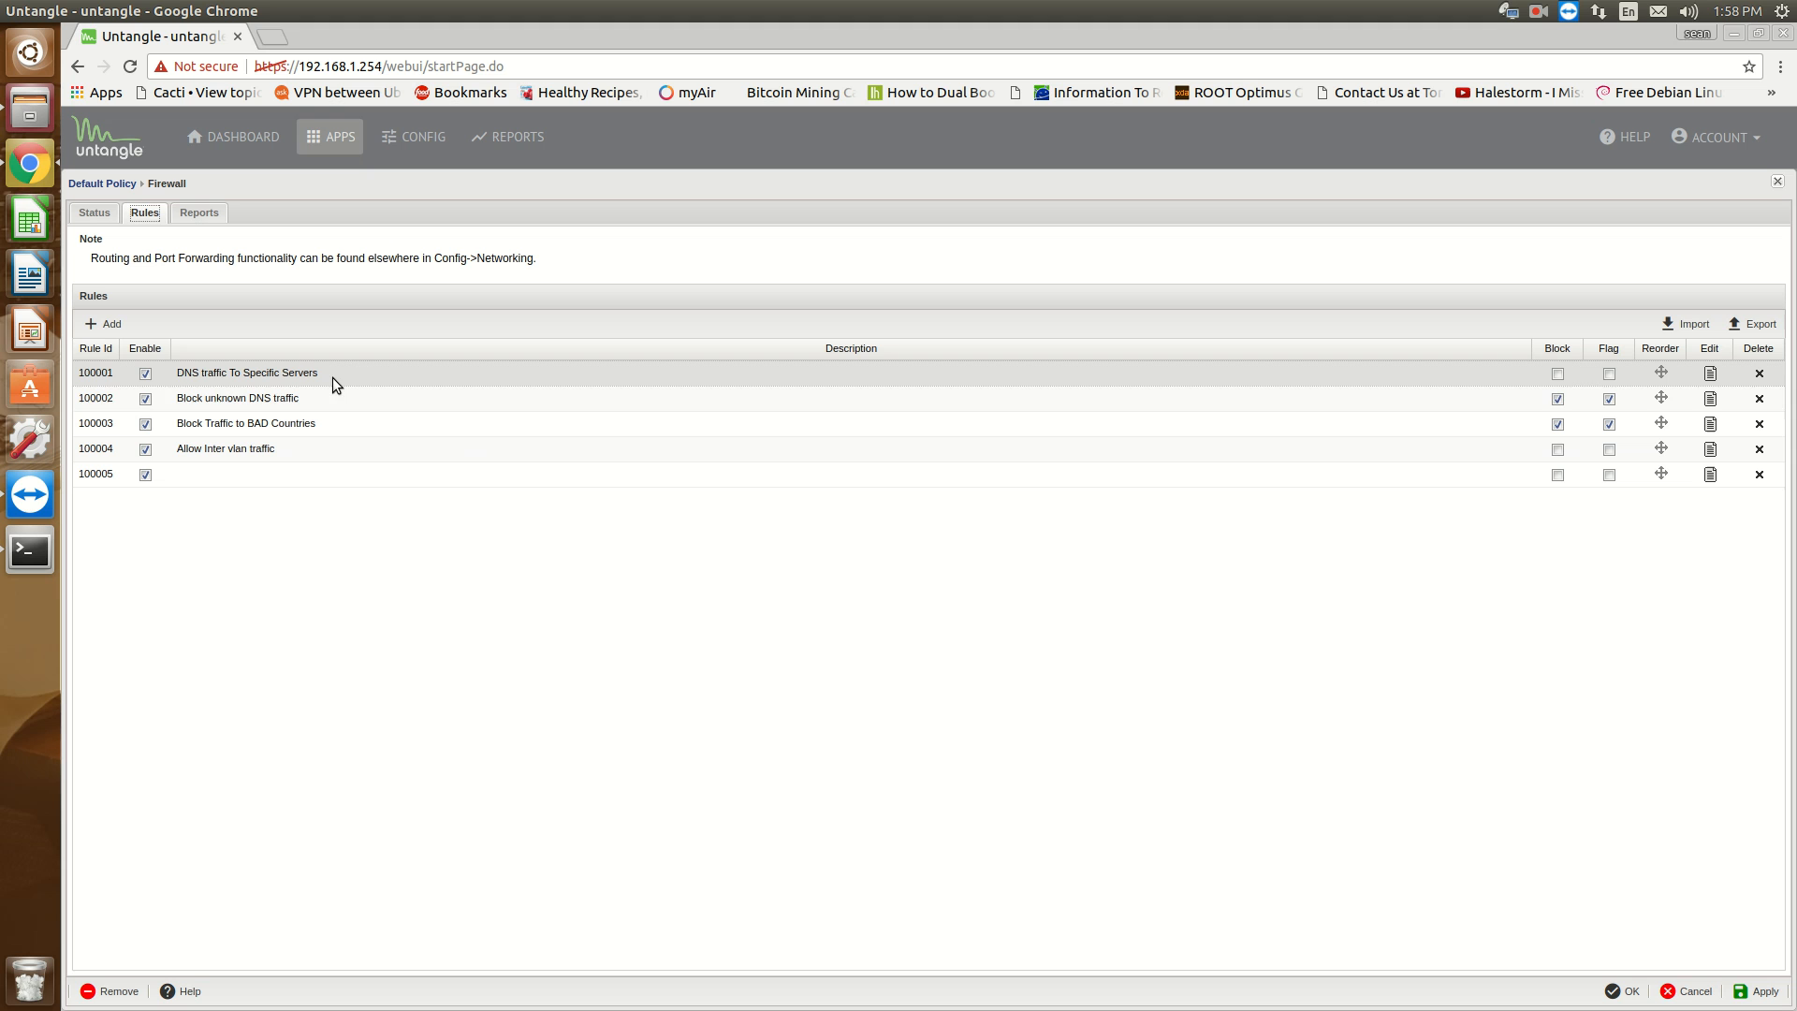
mouse_move(541, 798)
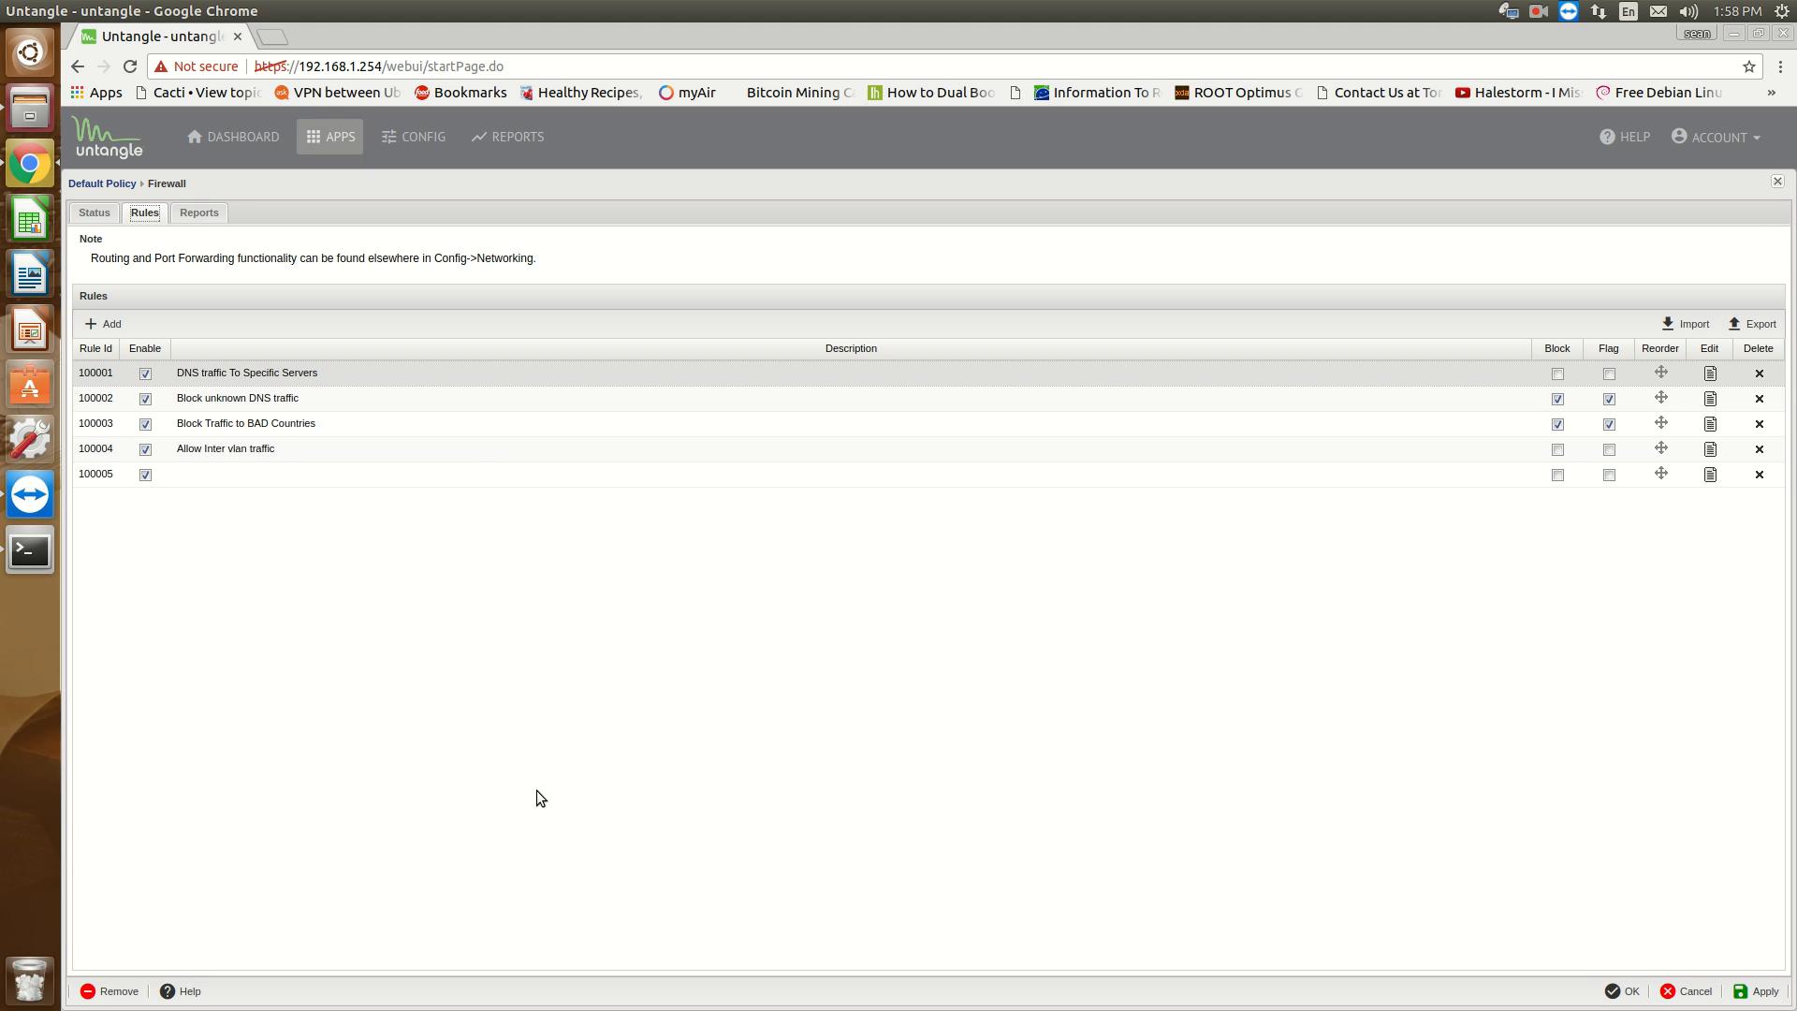
mouse_move(481, 778)
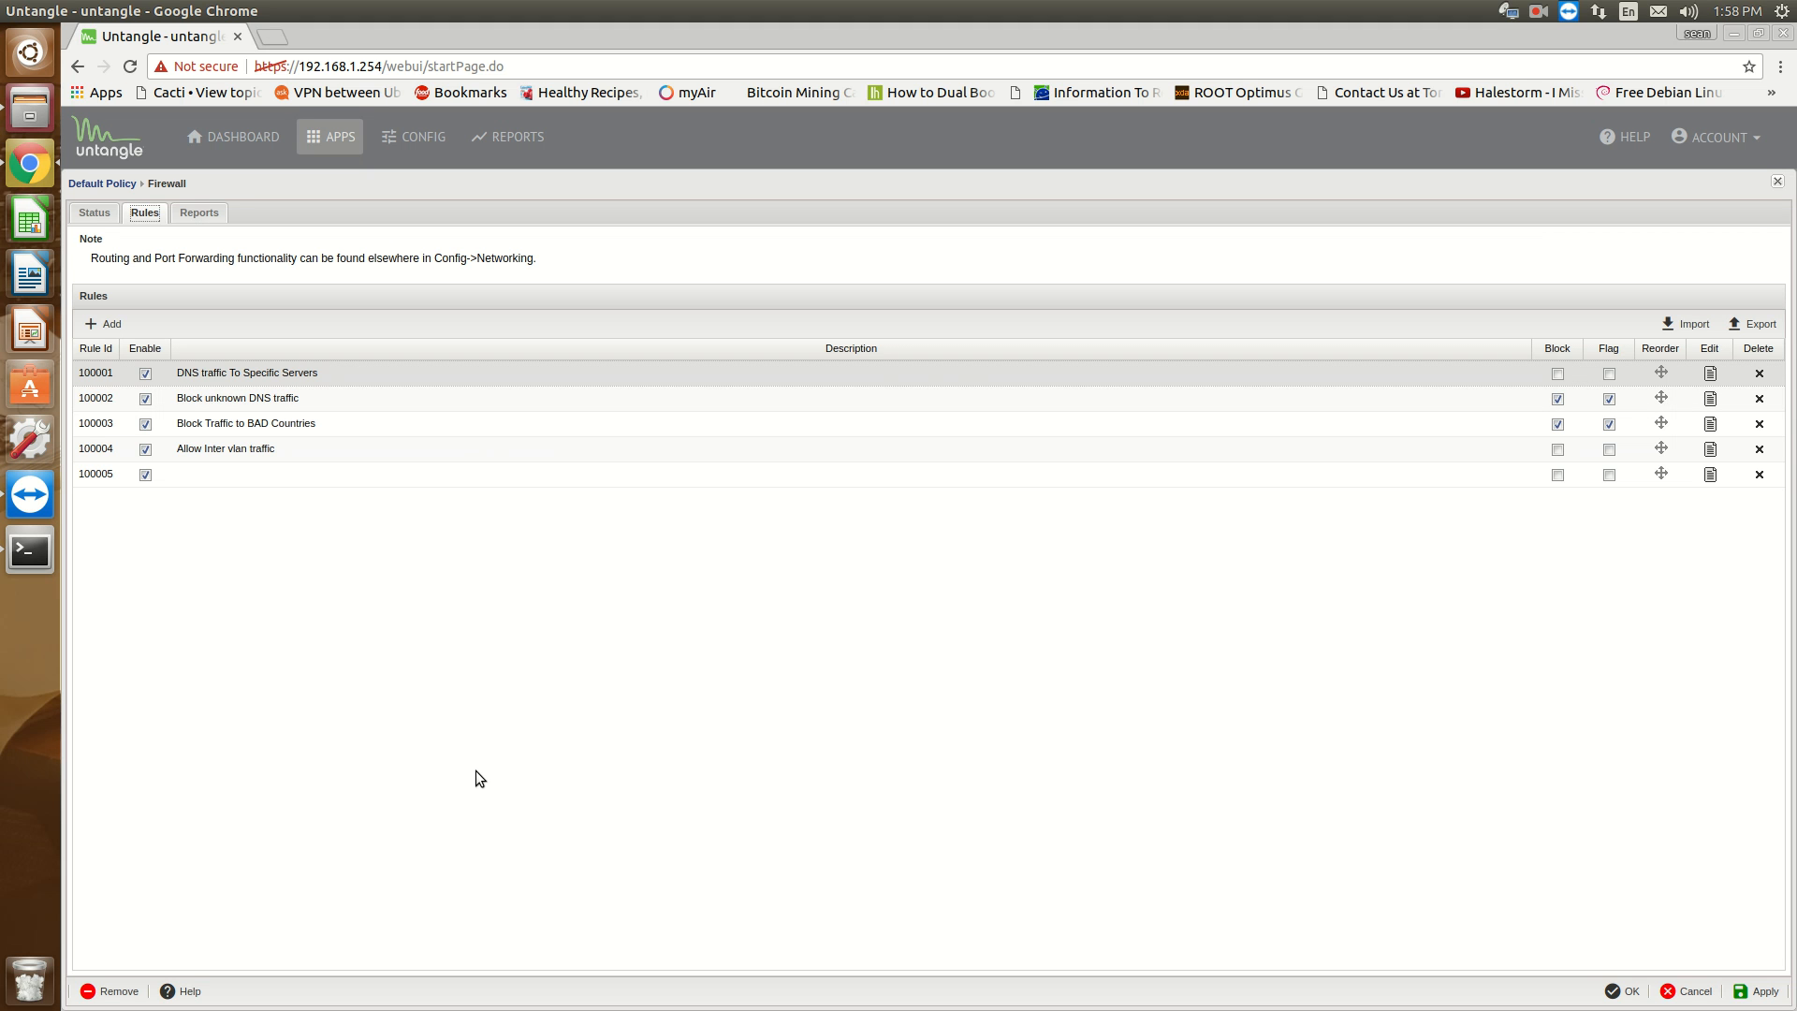
mouse_move(496, 518)
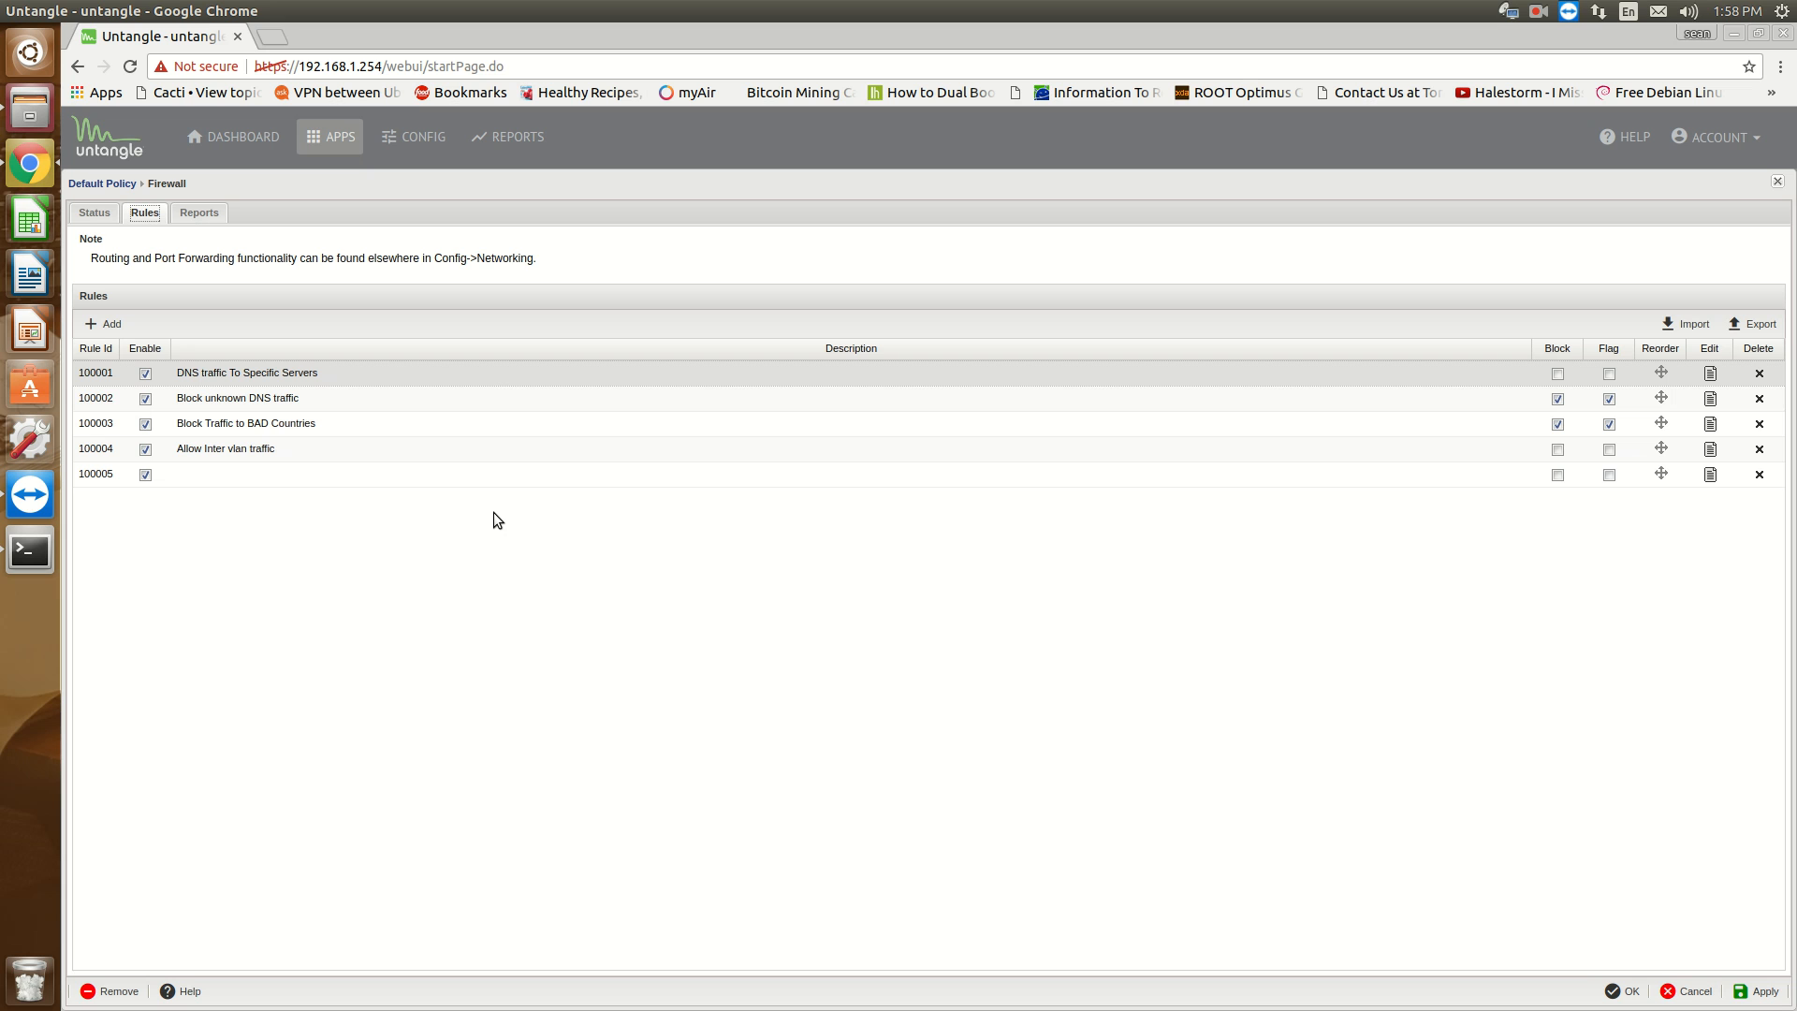
mouse_move(493, 517)
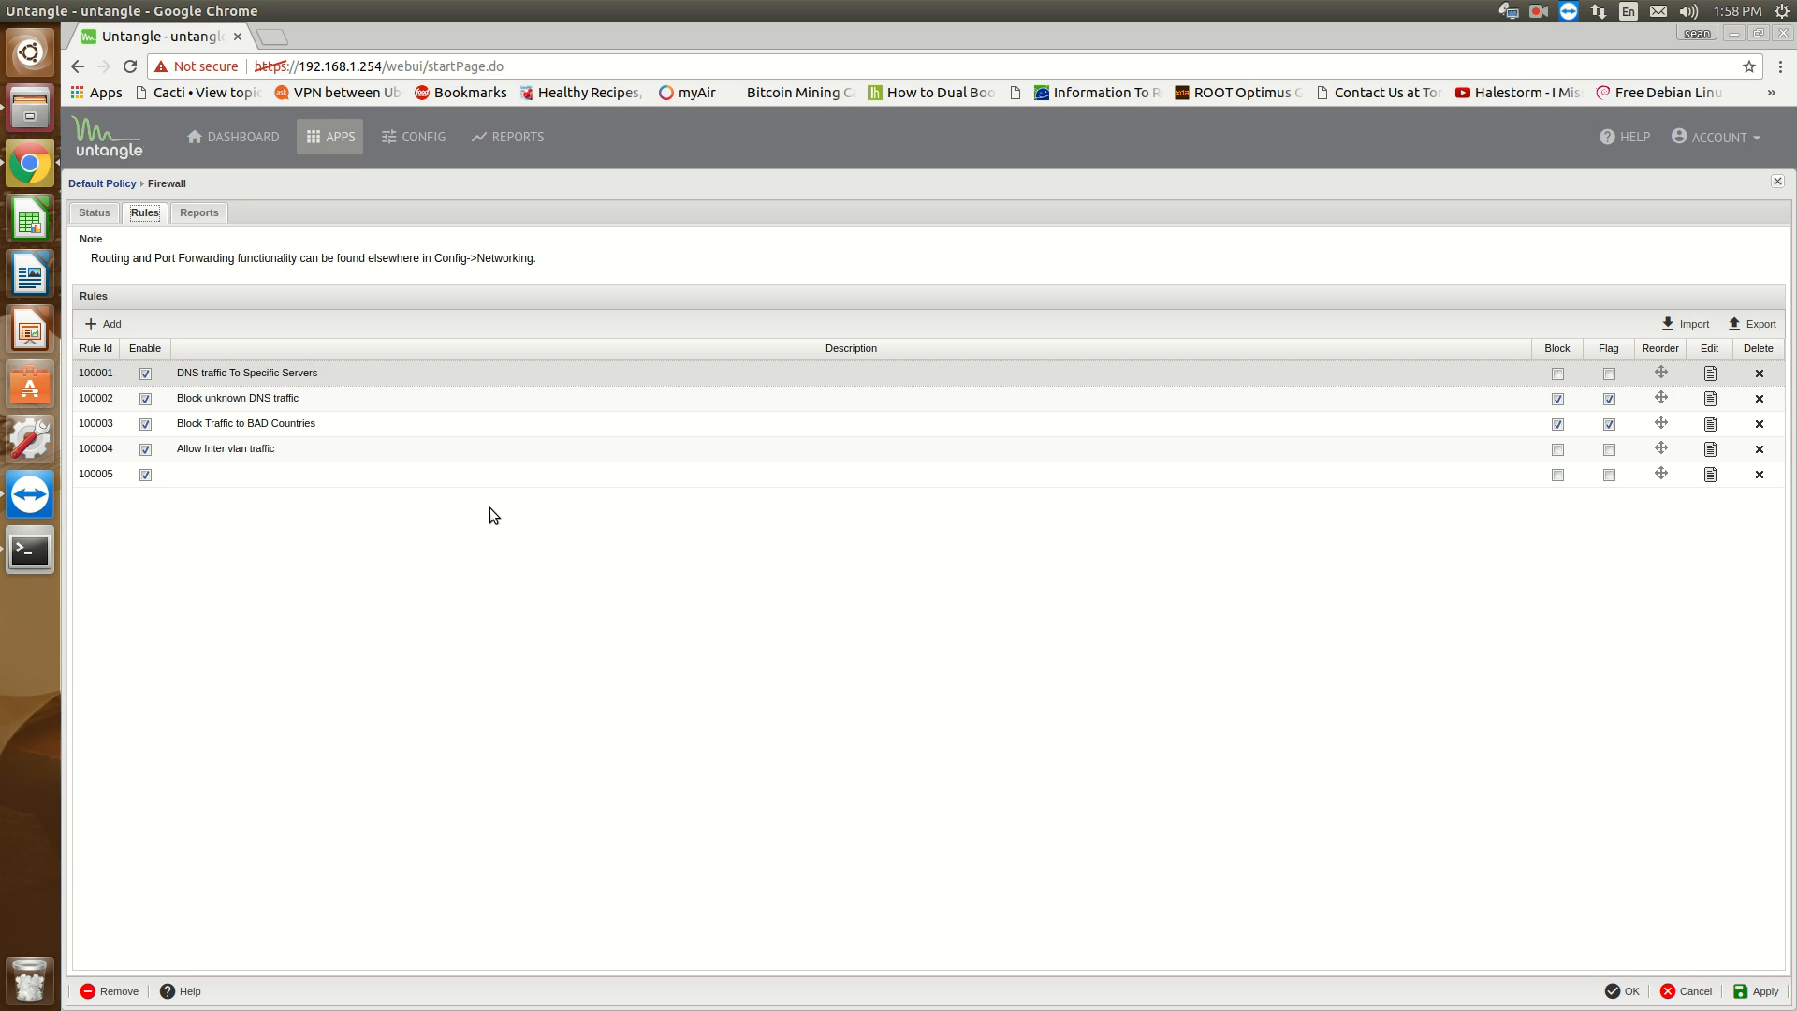